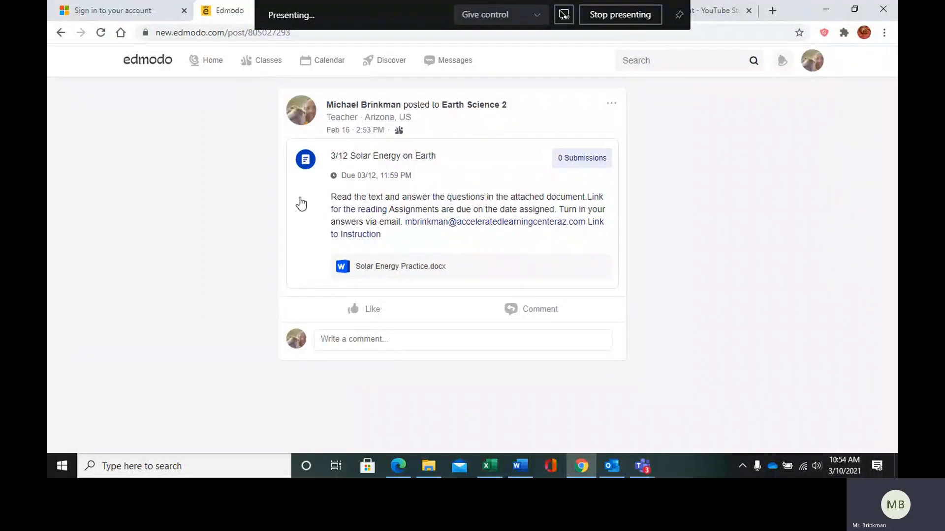
mouse_move(348, 158)
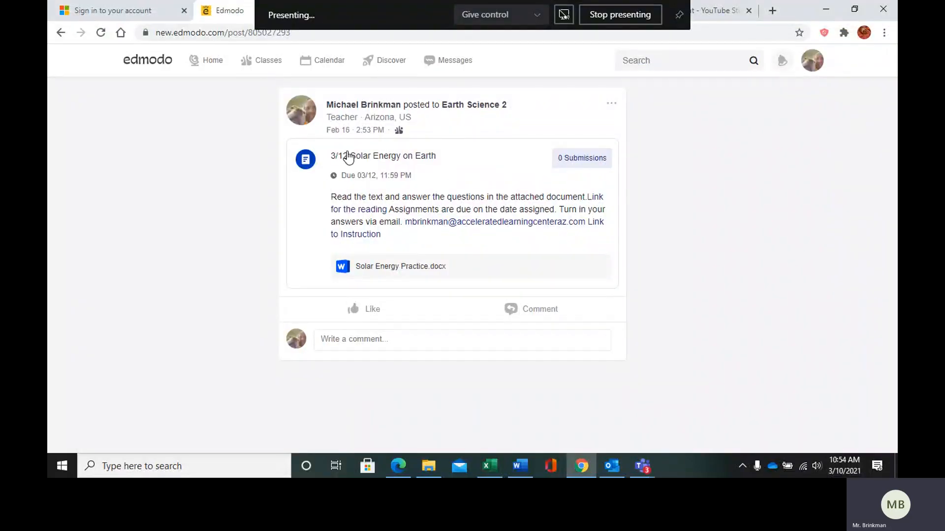
mouse_move(363, 164)
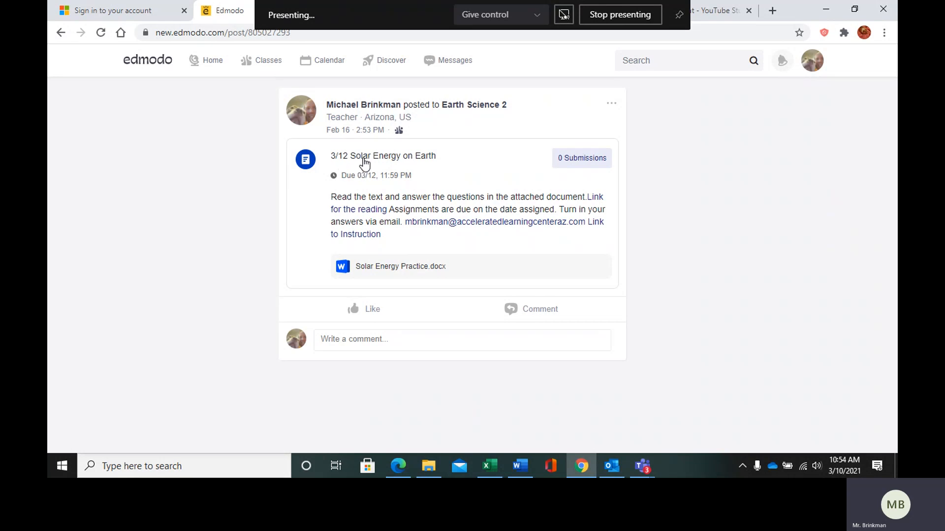
mouse_move(462, 192)
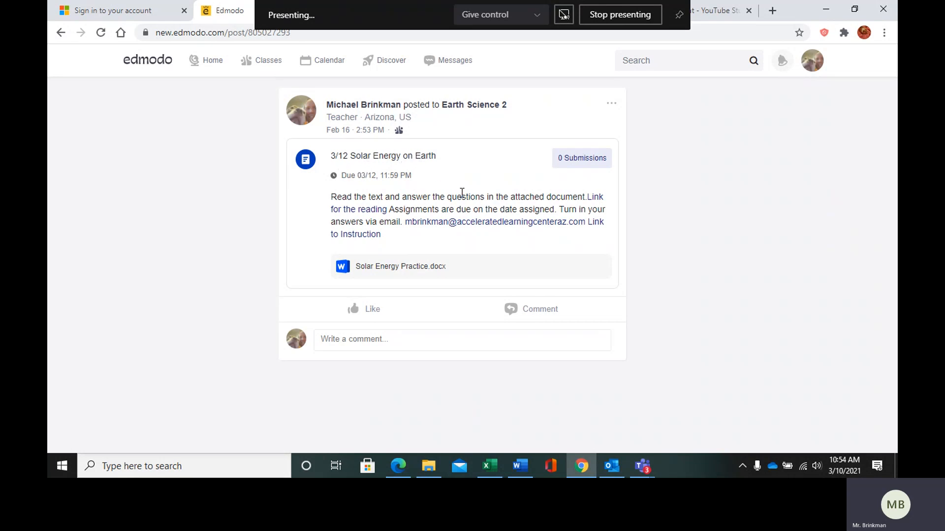
mouse_move(358, 215)
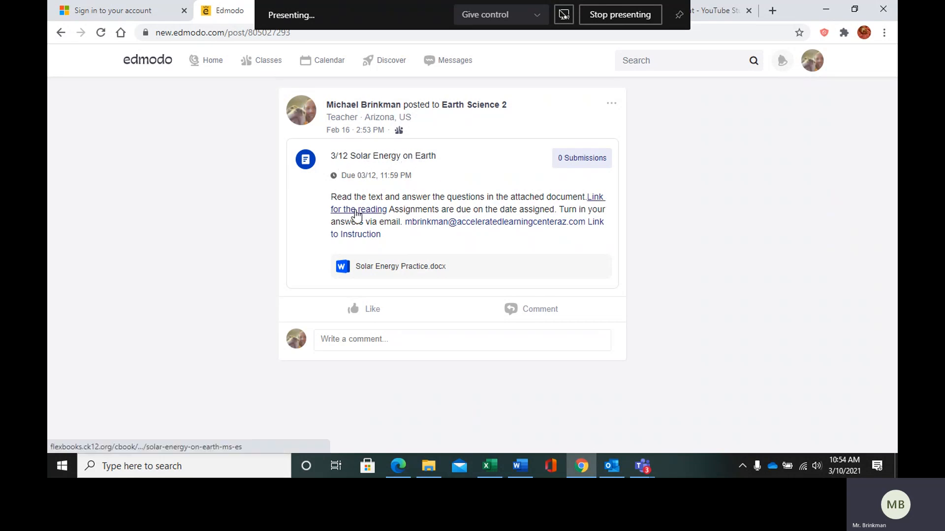
mouse_move(422, 228)
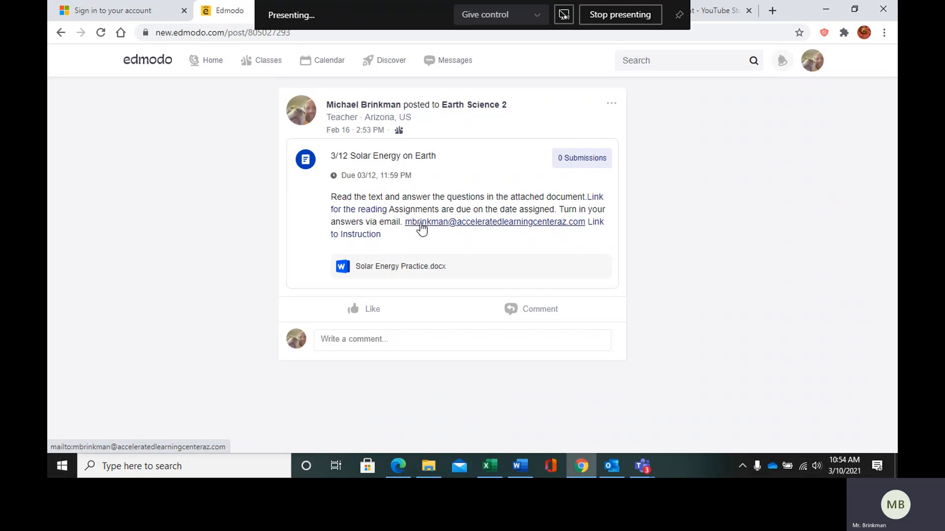
mouse_move(551, 229)
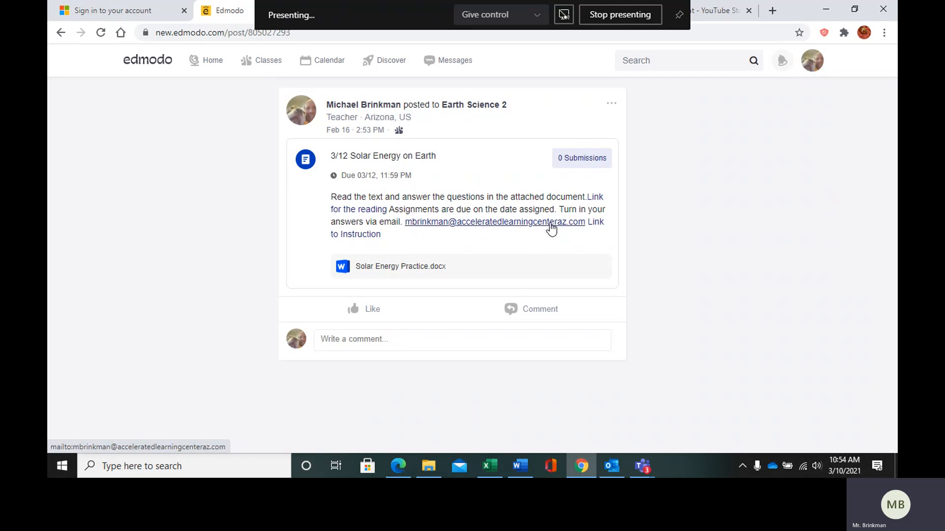
mouse_move(409, 271)
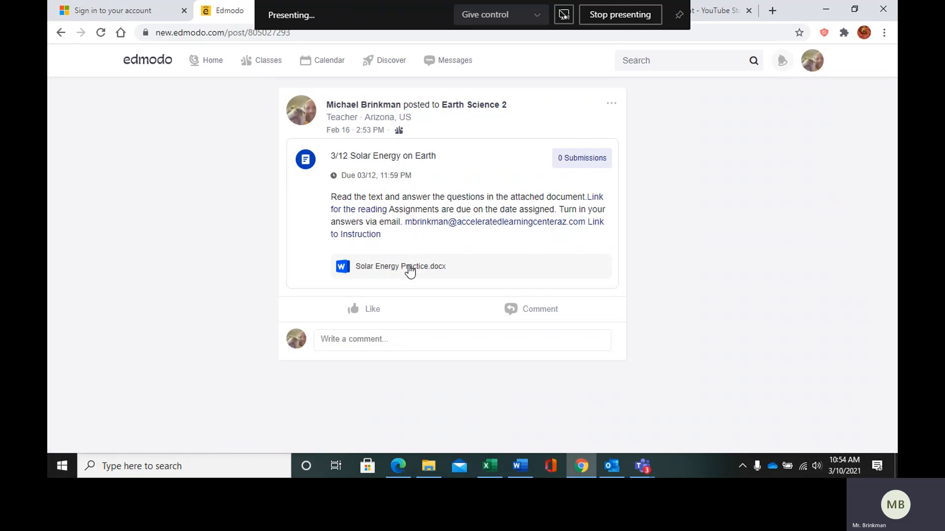
mouse_move(405, 276)
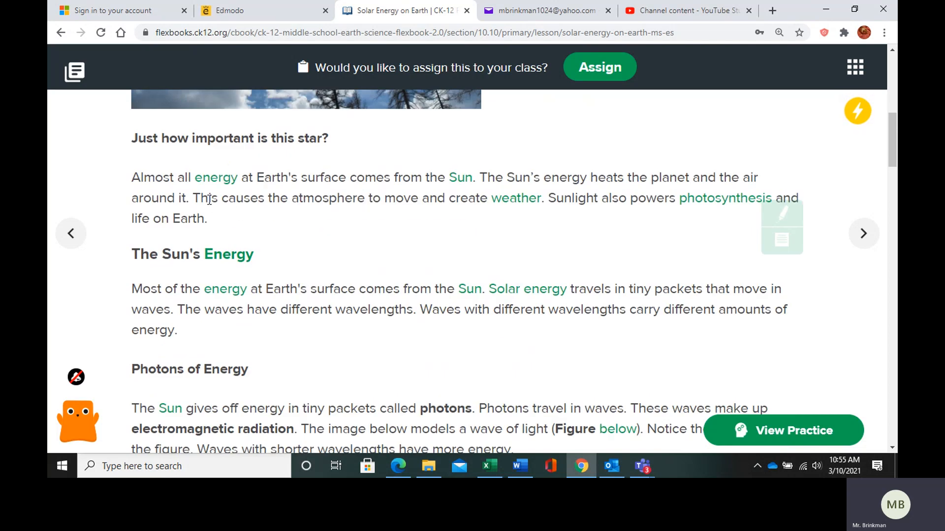
mouse_move(174, 195)
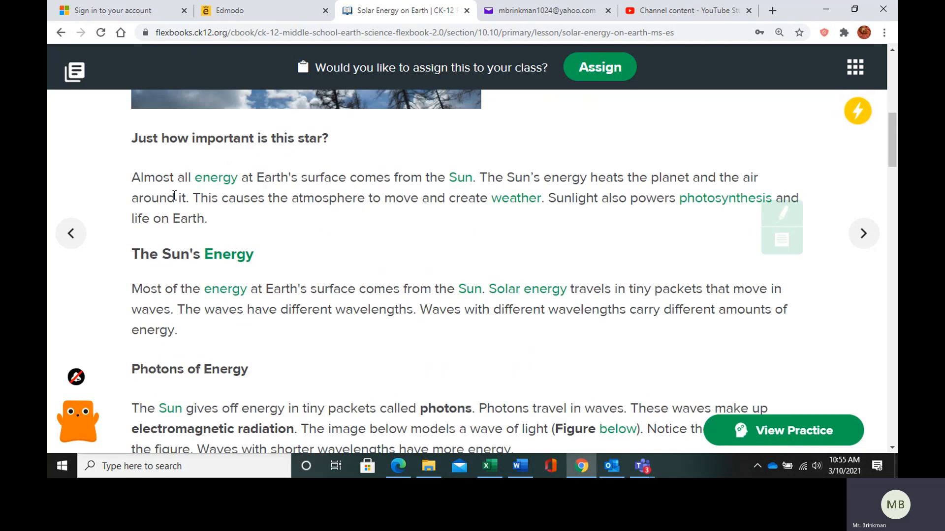
mouse_move(240, 180)
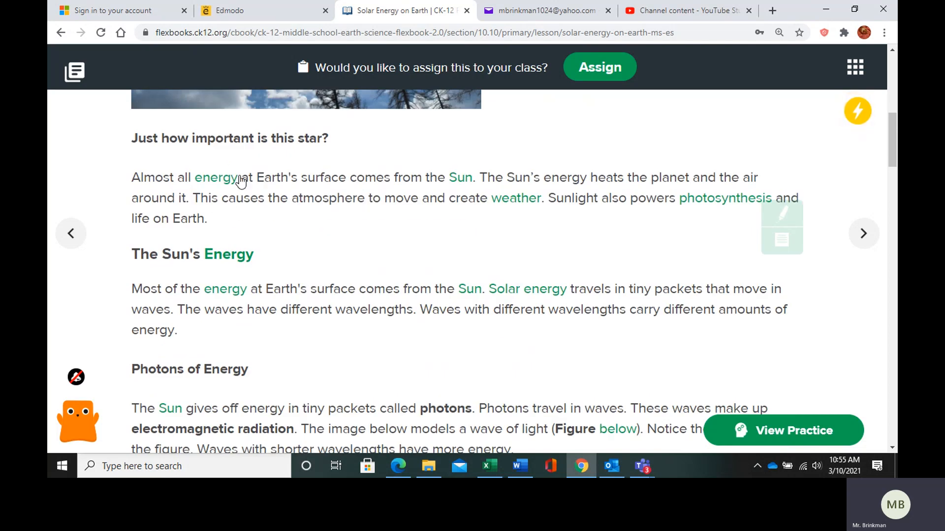
mouse_move(441, 185)
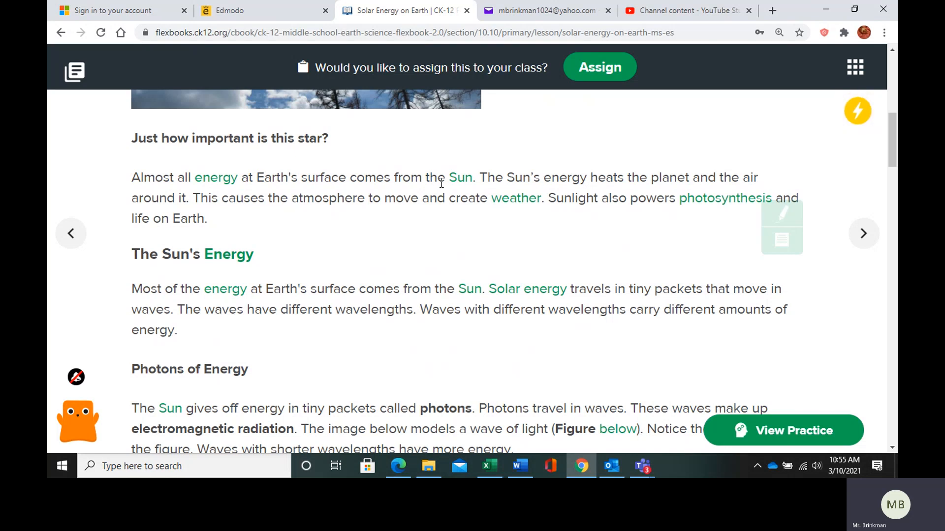
mouse_move(653, 169)
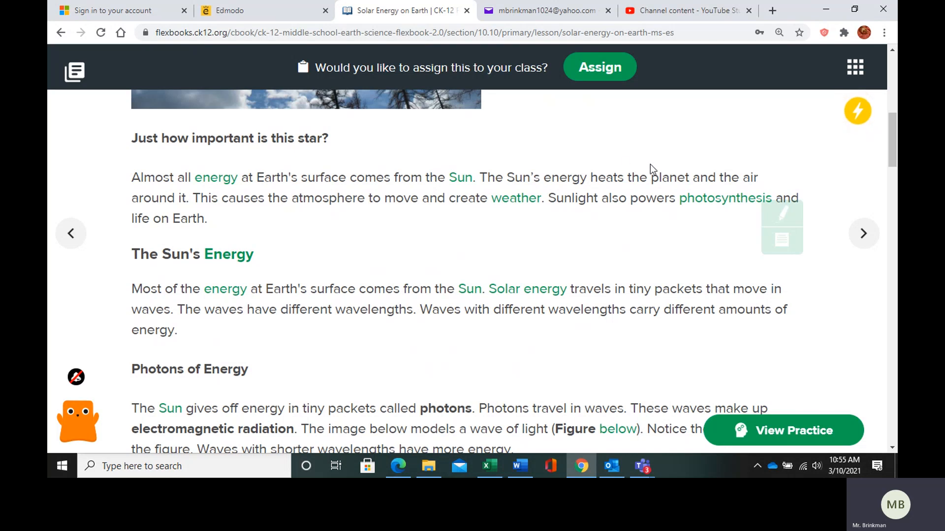
mouse_move(654, 172)
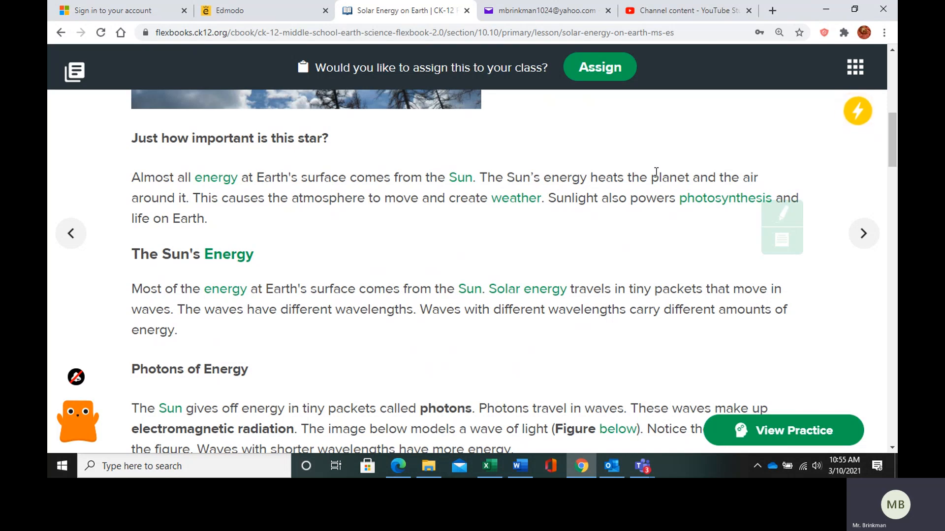
mouse_move(699, 199)
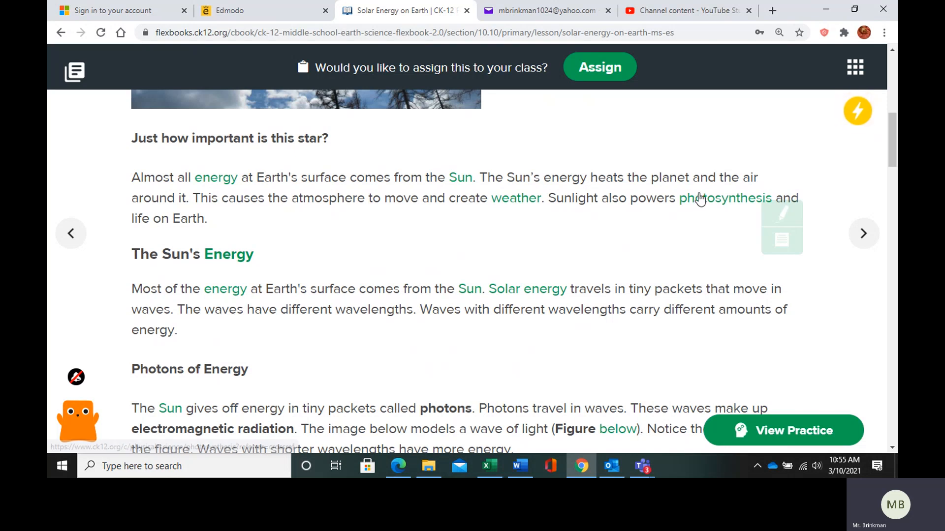
mouse_move(726, 198)
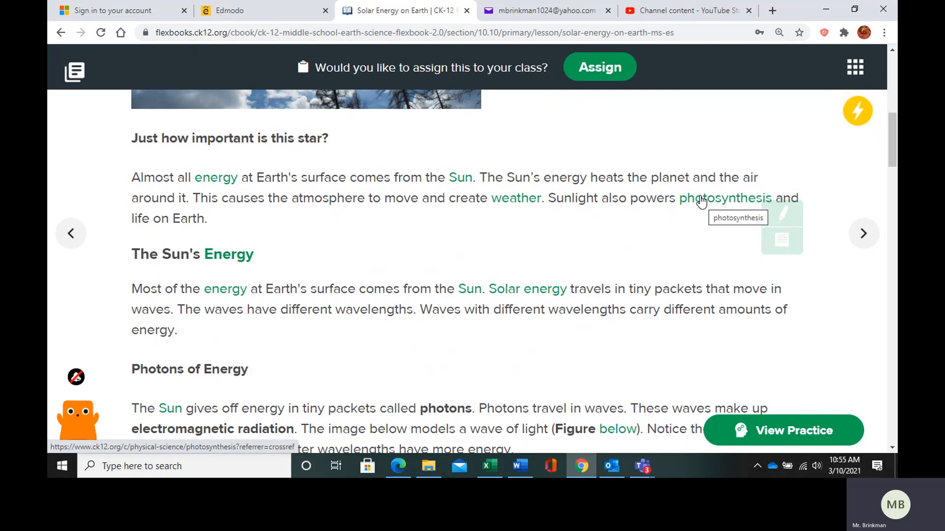
mouse_move(185, 217)
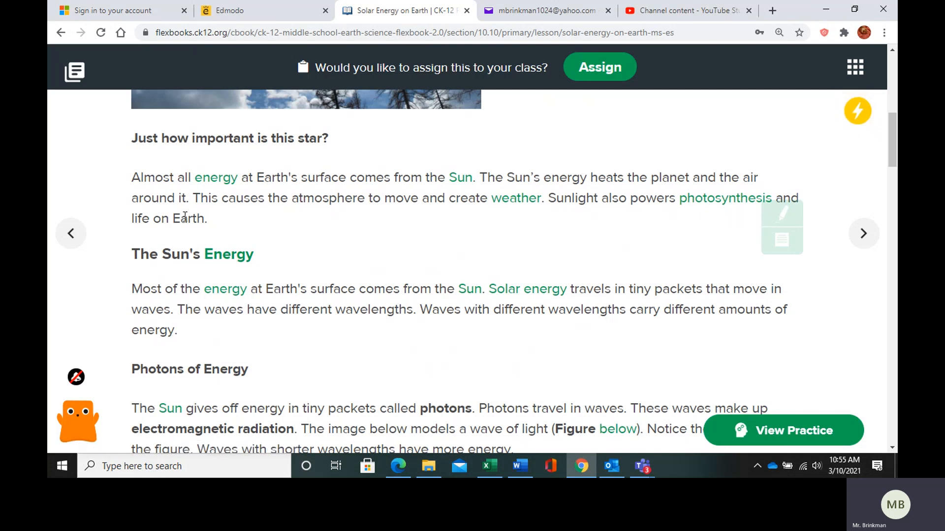
scroll(down, 3)
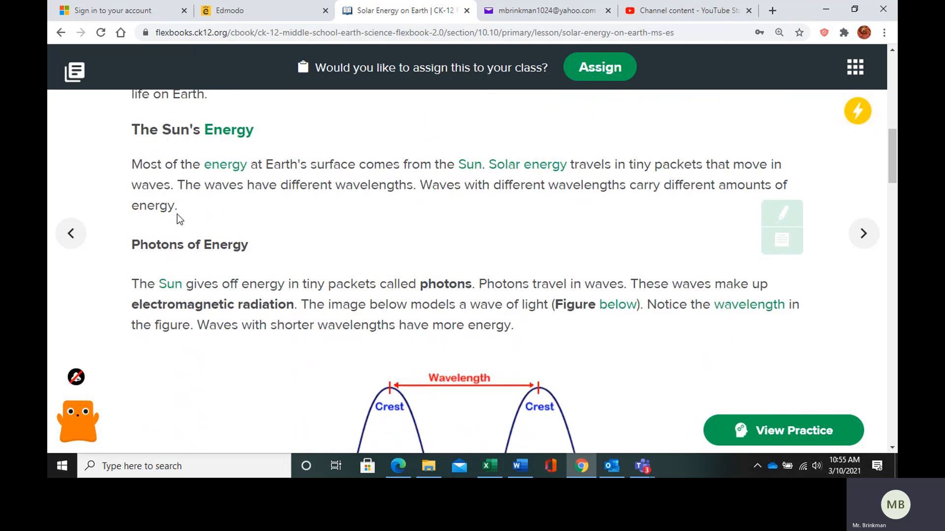
scroll(down, 3)
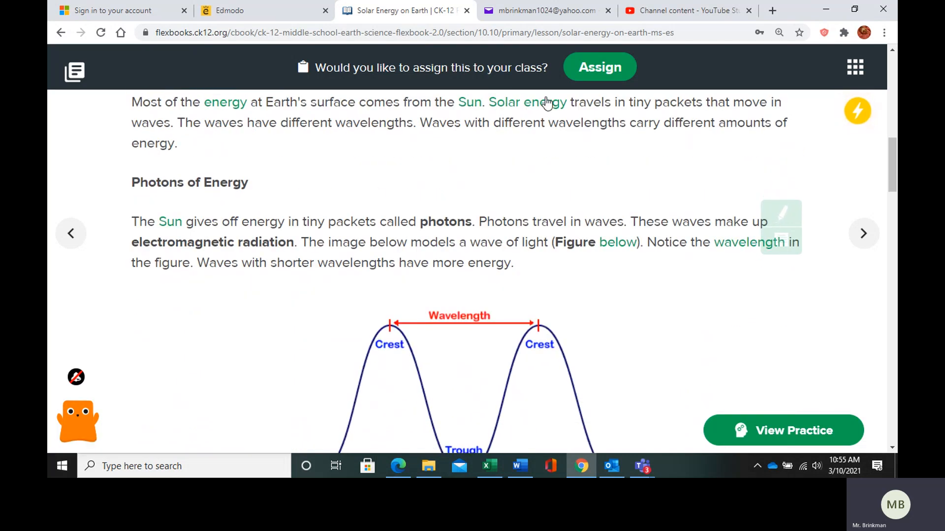
mouse_move(665, 107)
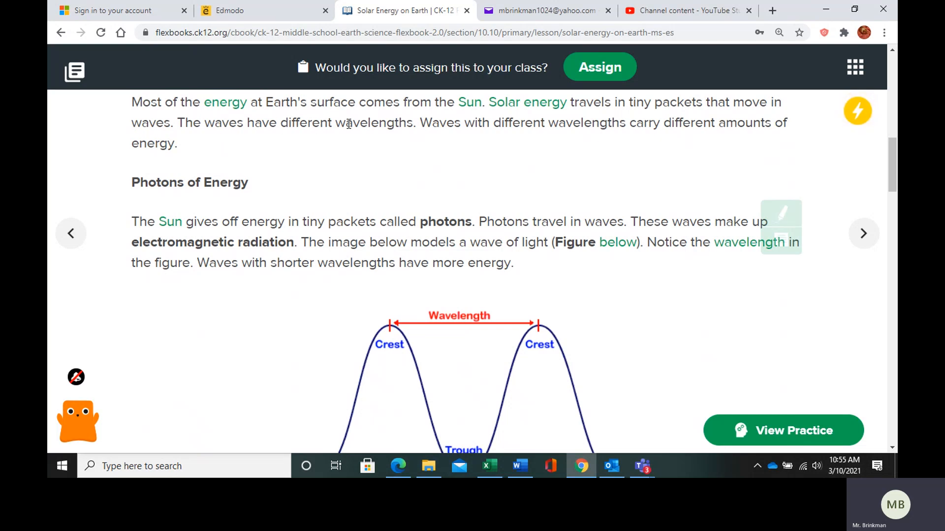
mouse_move(354, 134)
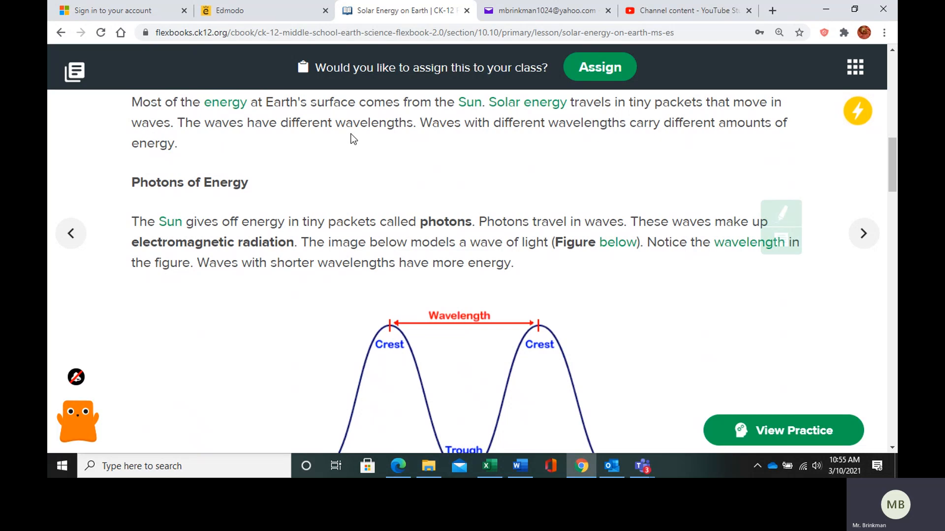
scroll(down, 3)
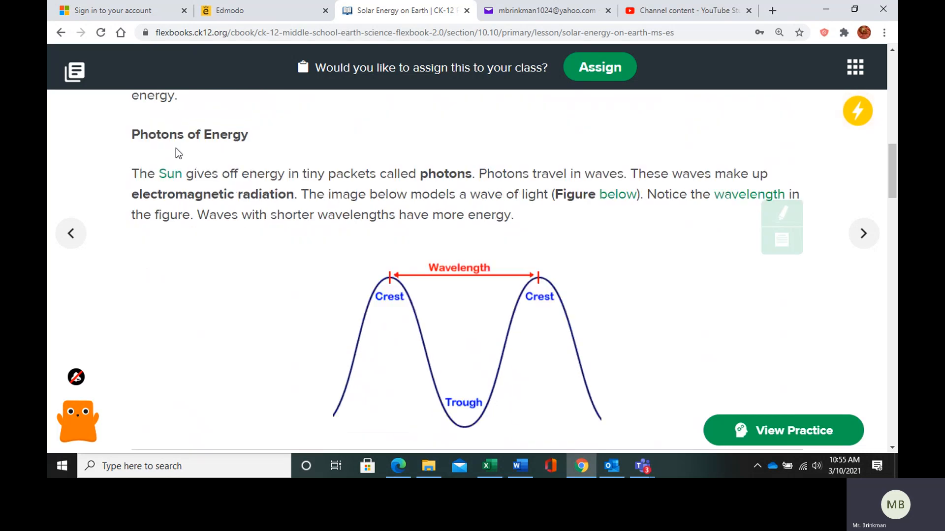
scroll(down, 3)
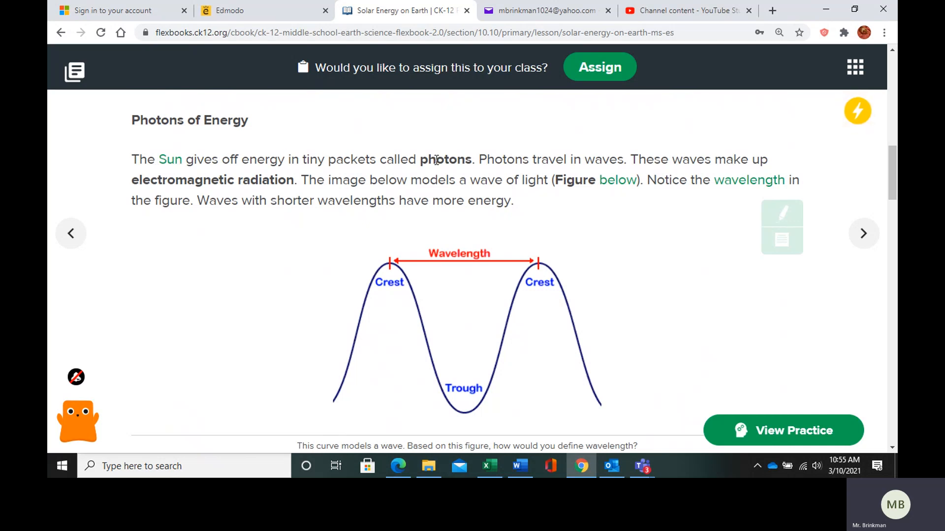
mouse_move(601, 163)
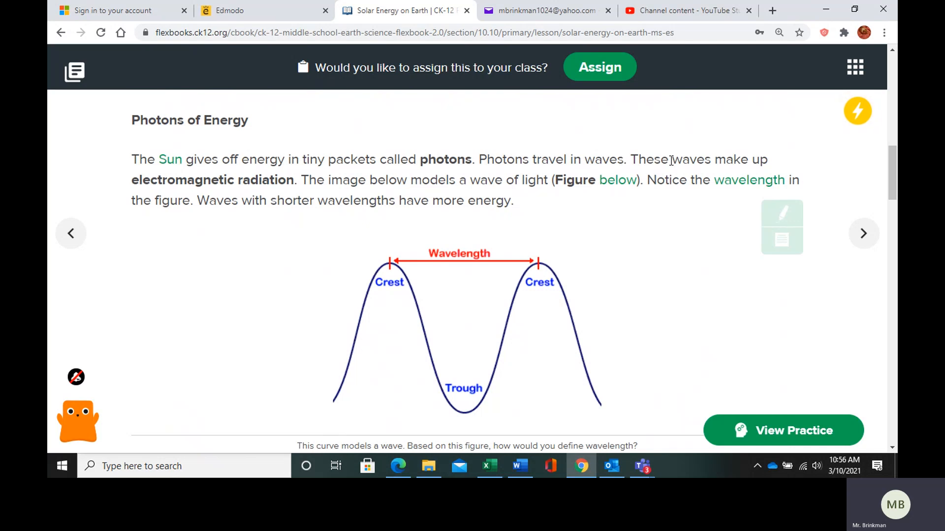
mouse_move(235, 183)
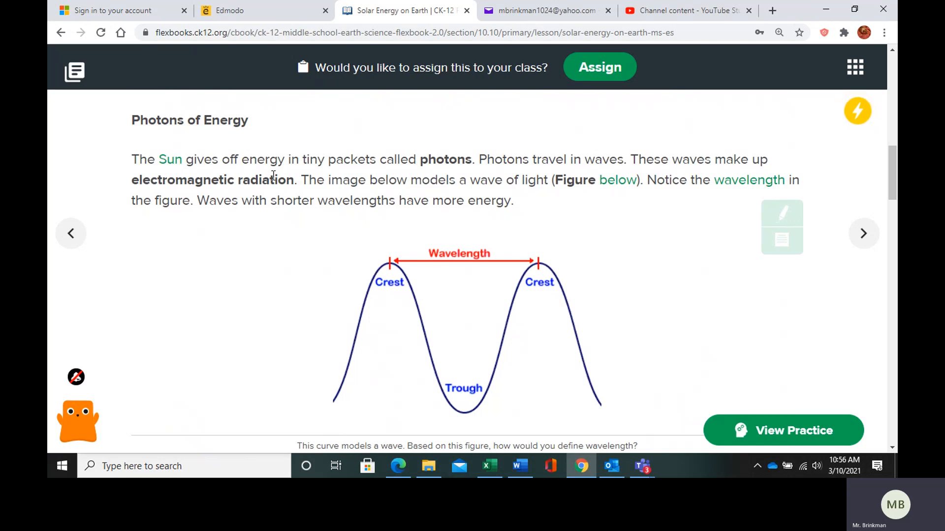
mouse_move(391, 274)
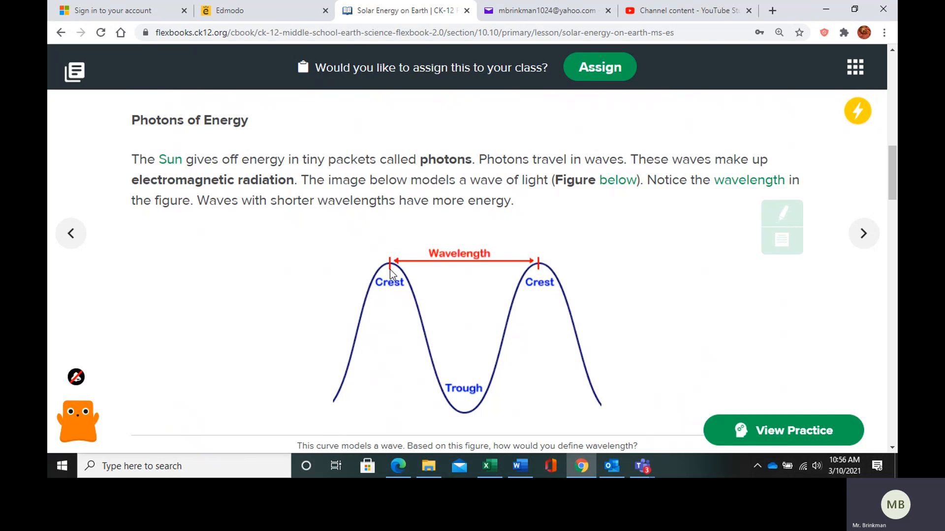
mouse_move(391, 253)
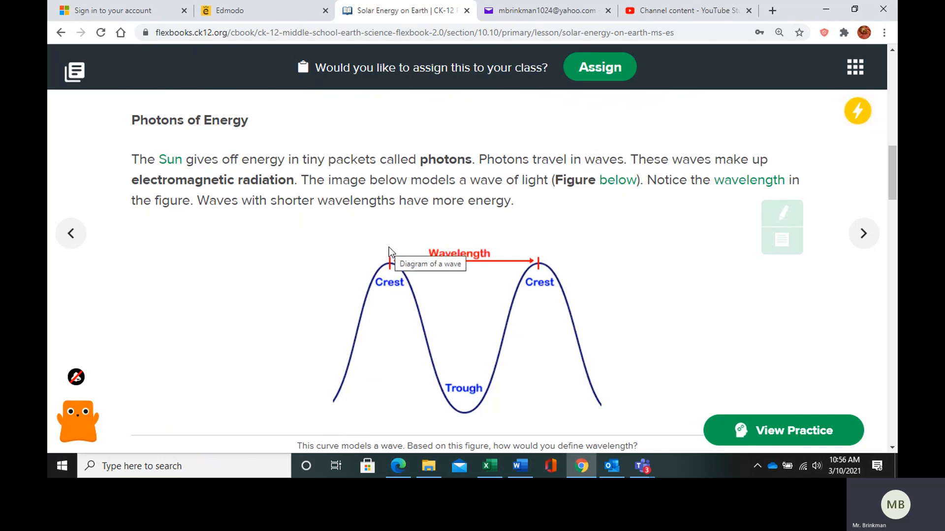
mouse_move(540, 277)
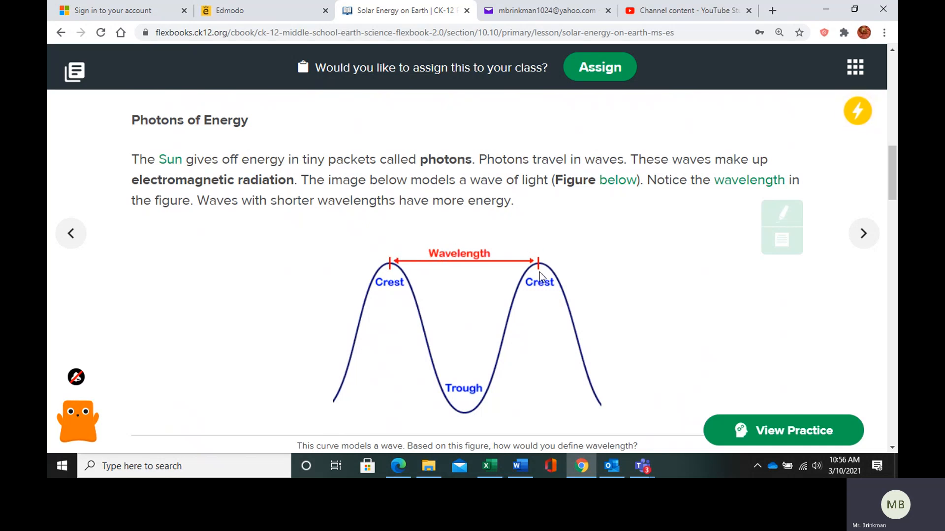
mouse_move(465, 416)
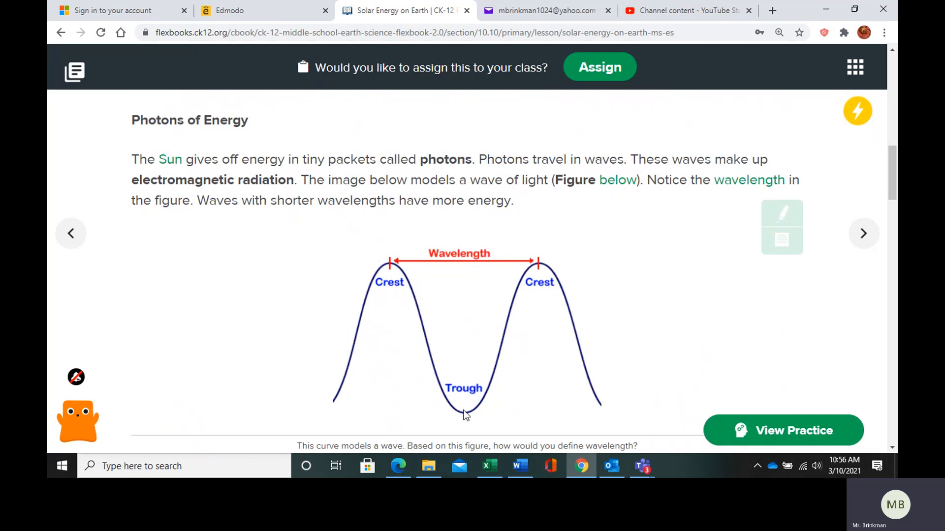
mouse_move(411, 259)
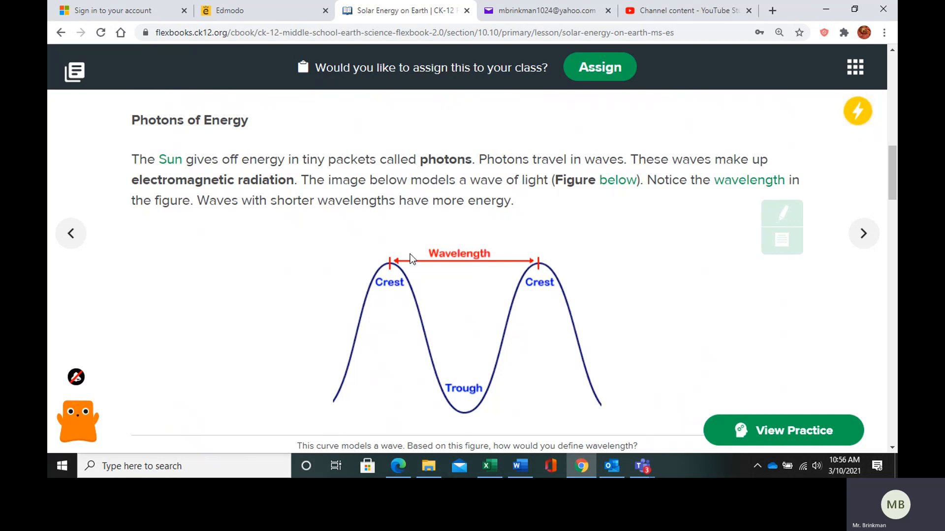
mouse_move(424, 374)
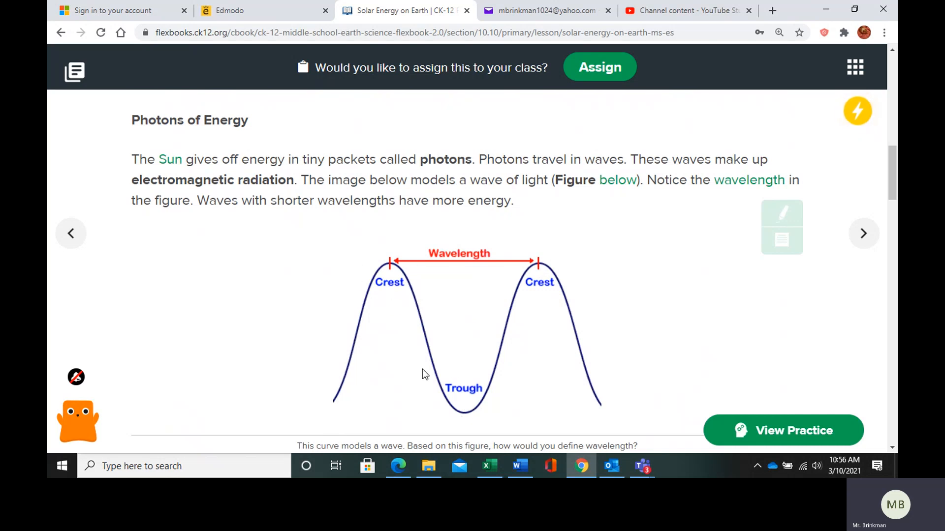
mouse_move(479, 411)
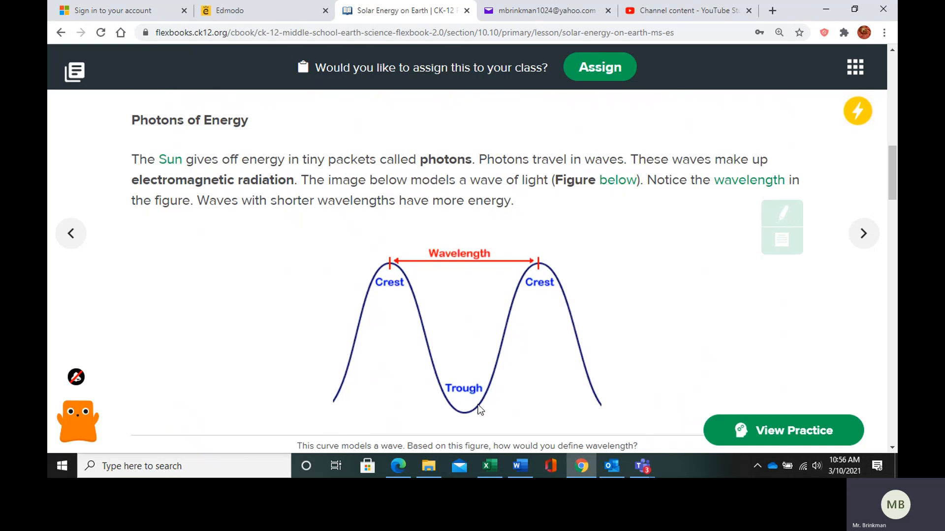
mouse_move(393, 395)
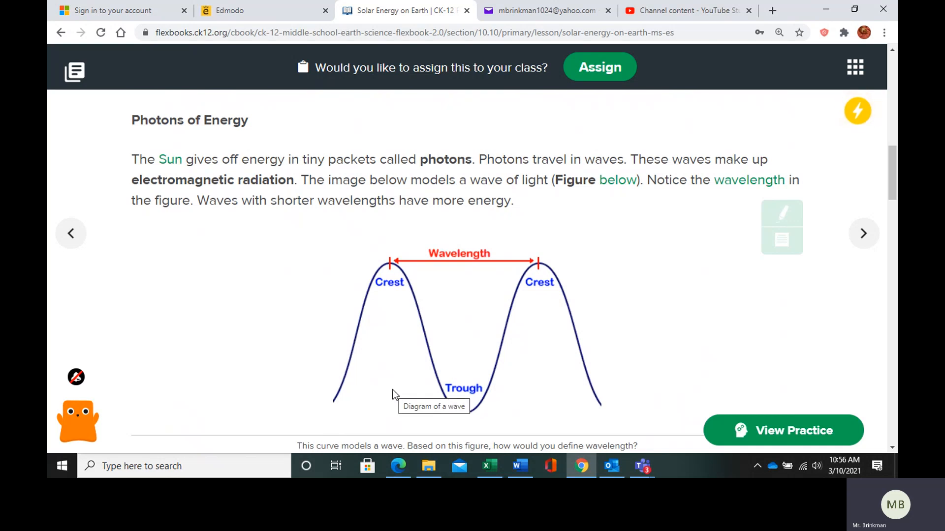
mouse_move(368, 311)
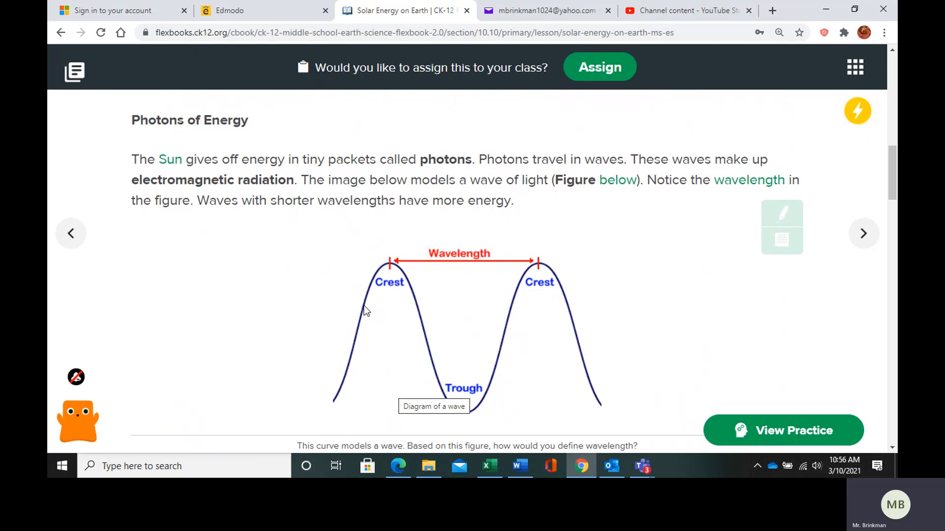
mouse_move(410, 270)
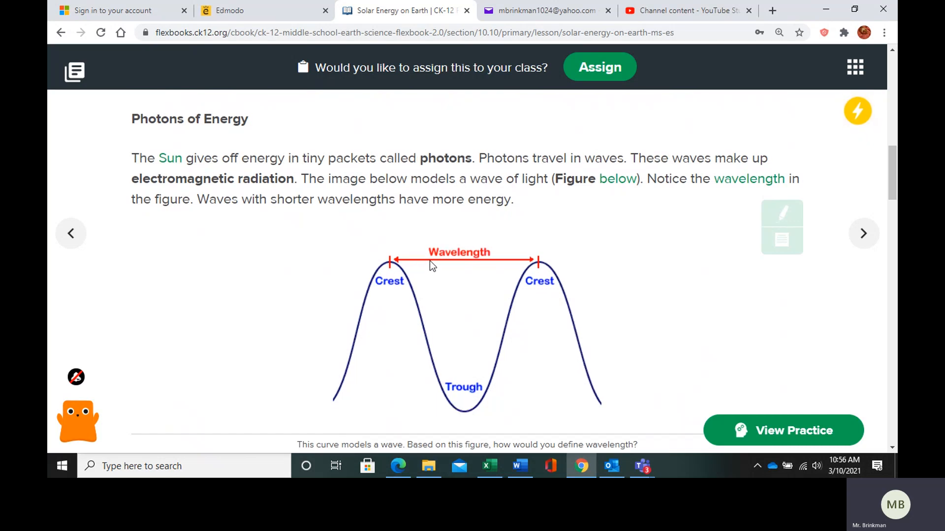
scroll(down, 3)
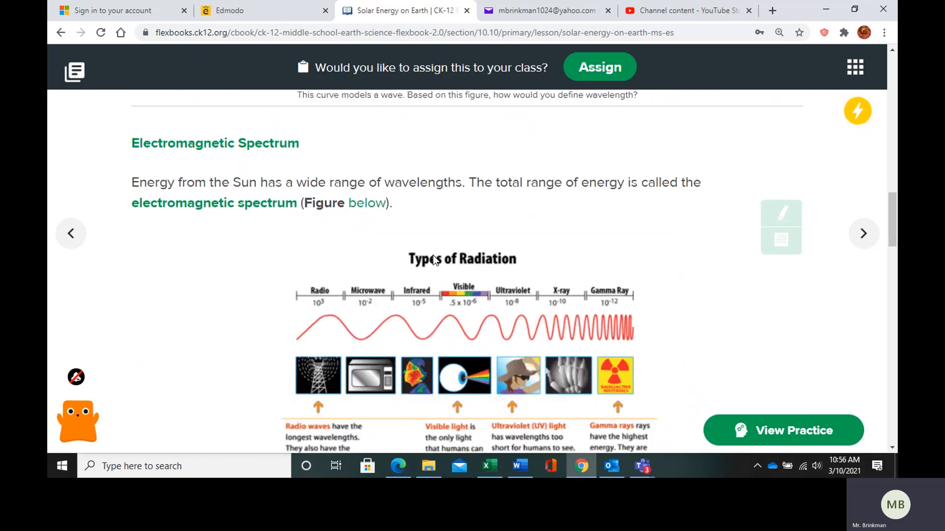
scroll(down, 3)
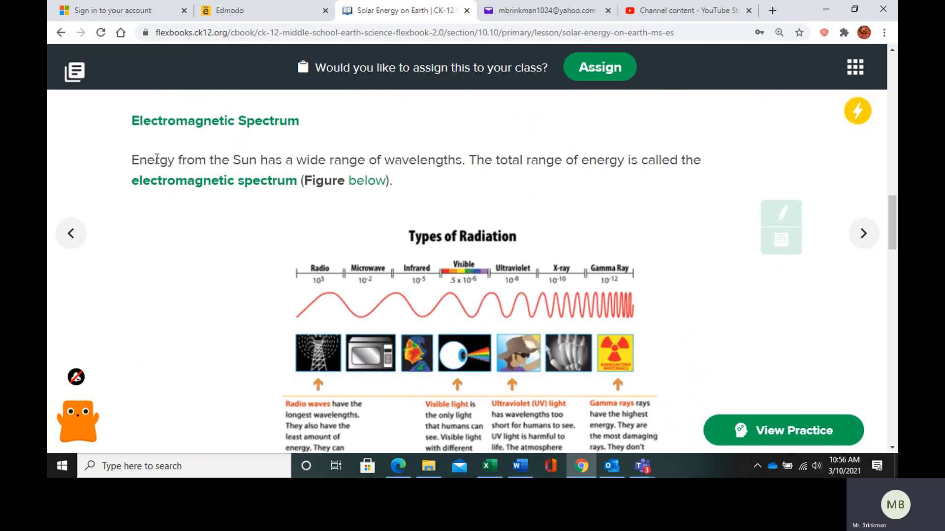
mouse_move(173, 123)
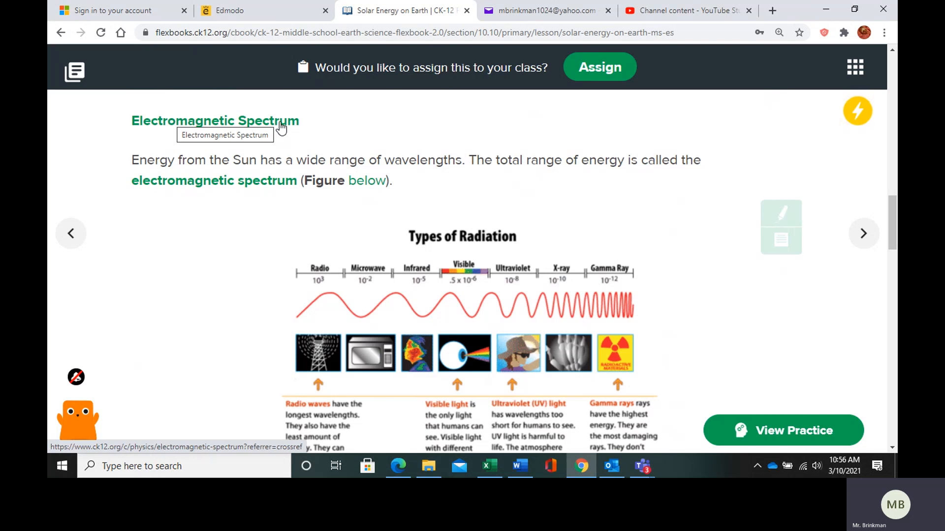
mouse_move(528, 163)
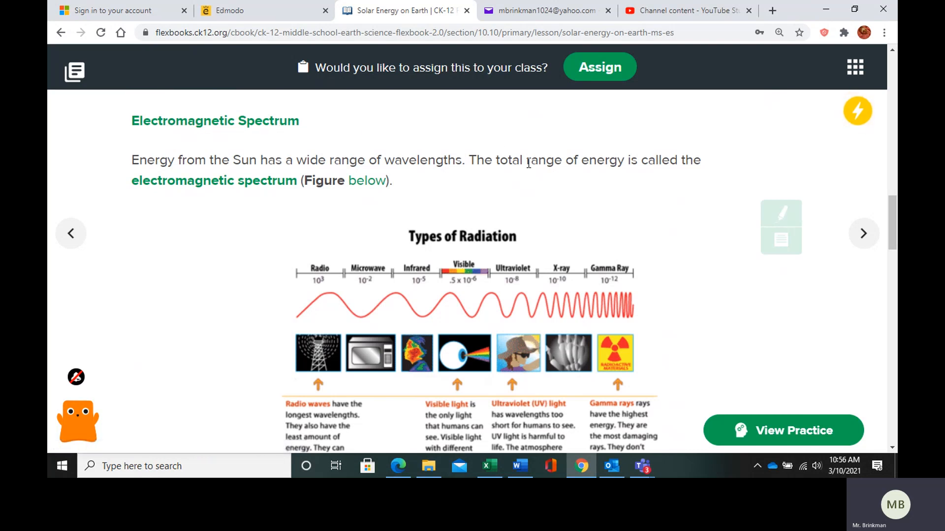
scroll(down, 3)
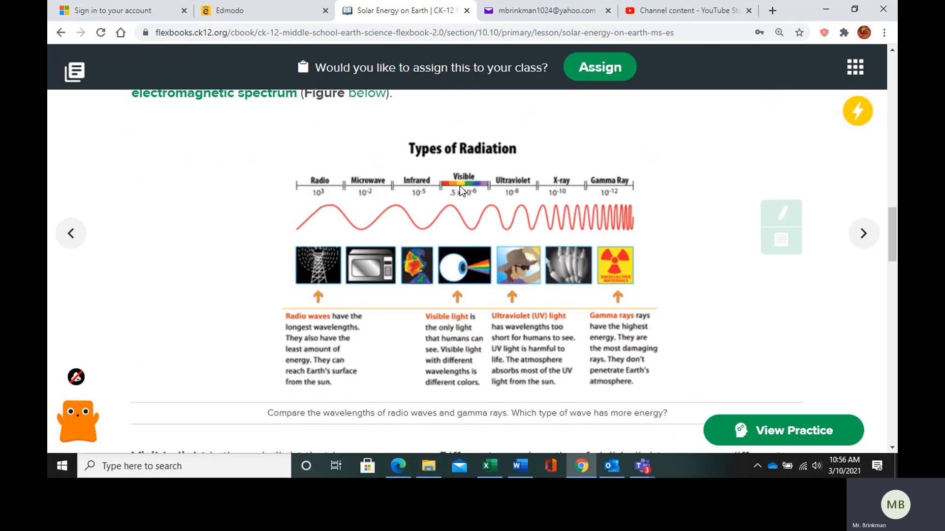
scroll(down, 3)
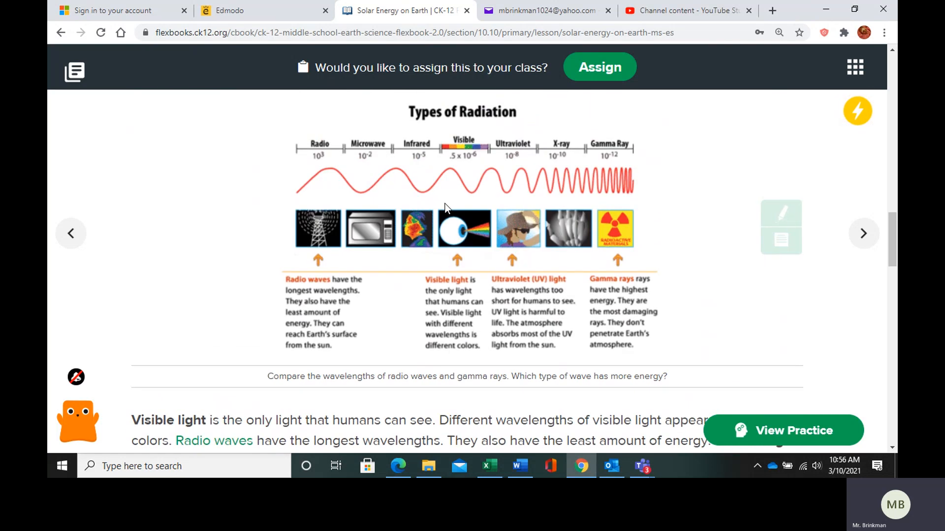
mouse_move(314, 305)
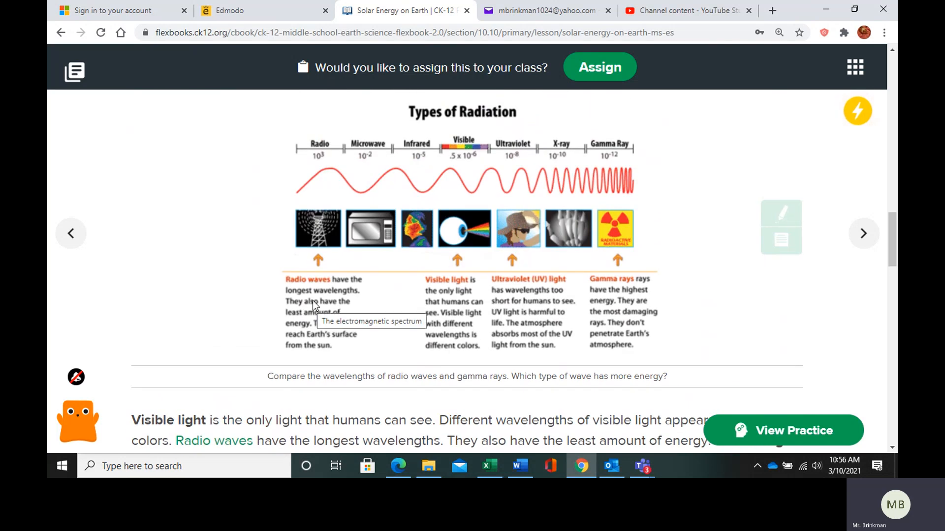
mouse_move(435, 153)
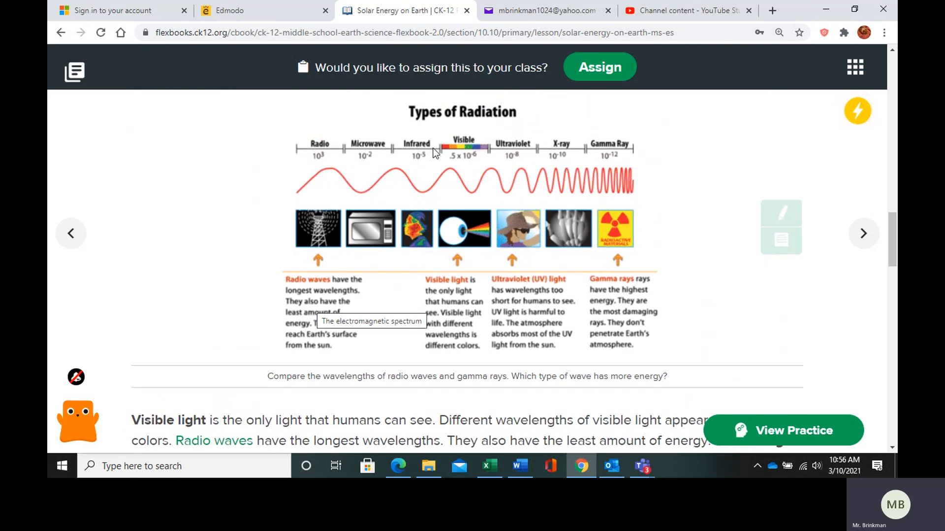
mouse_move(463, 152)
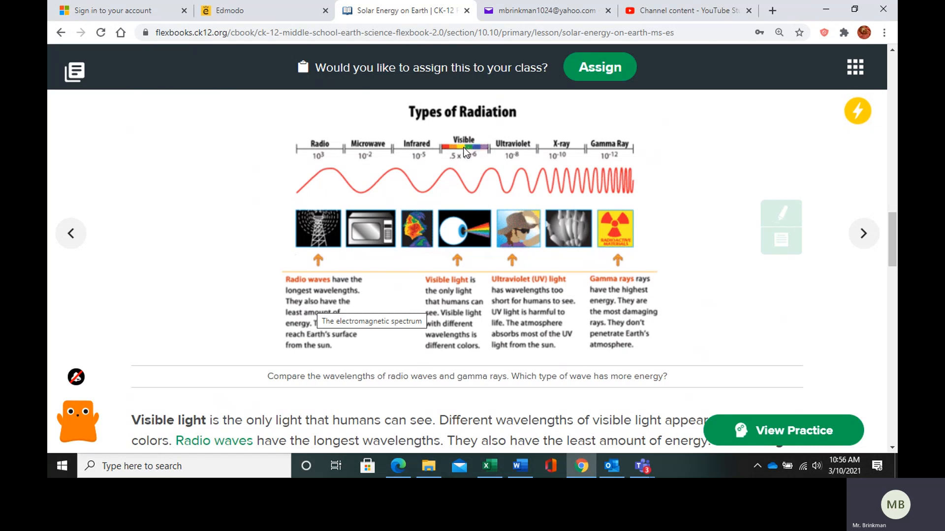
mouse_move(615, 174)
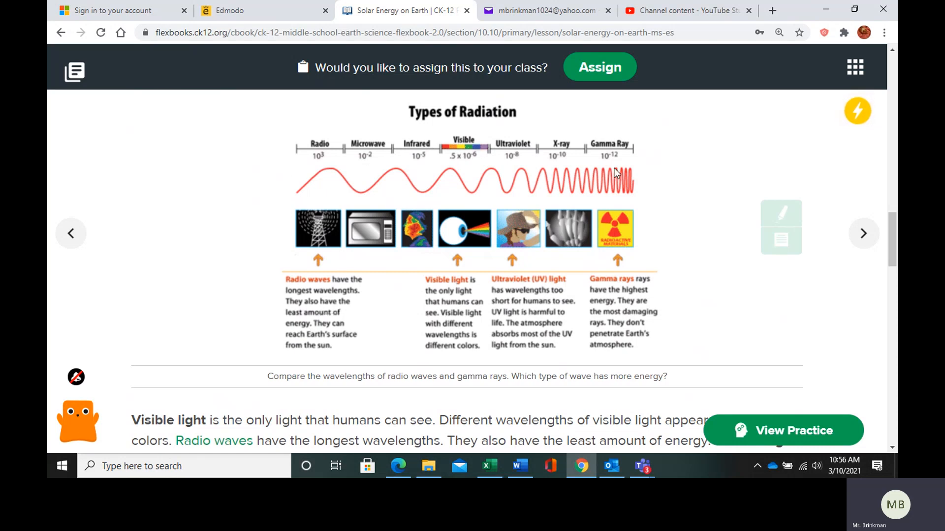
mouse_move(589, 150)
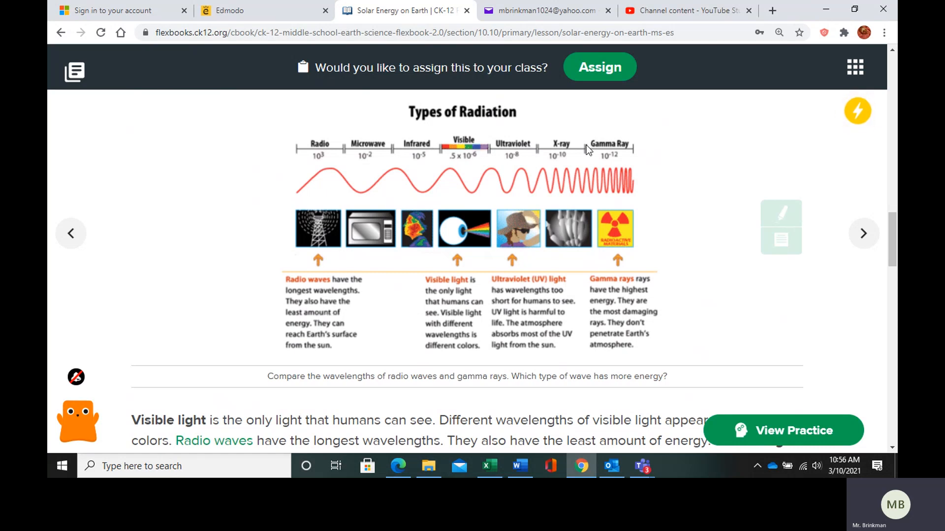
mouse_move(597, 191)
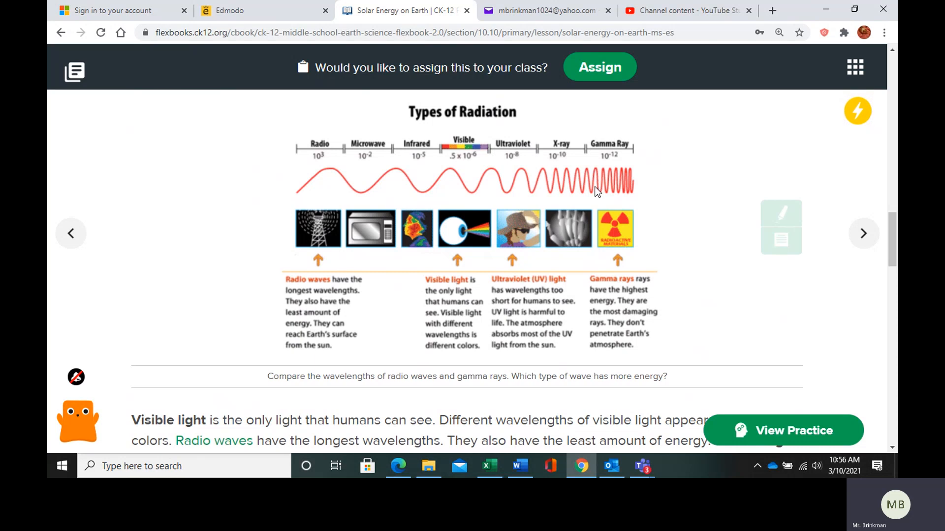
mouse_move(319, 151)
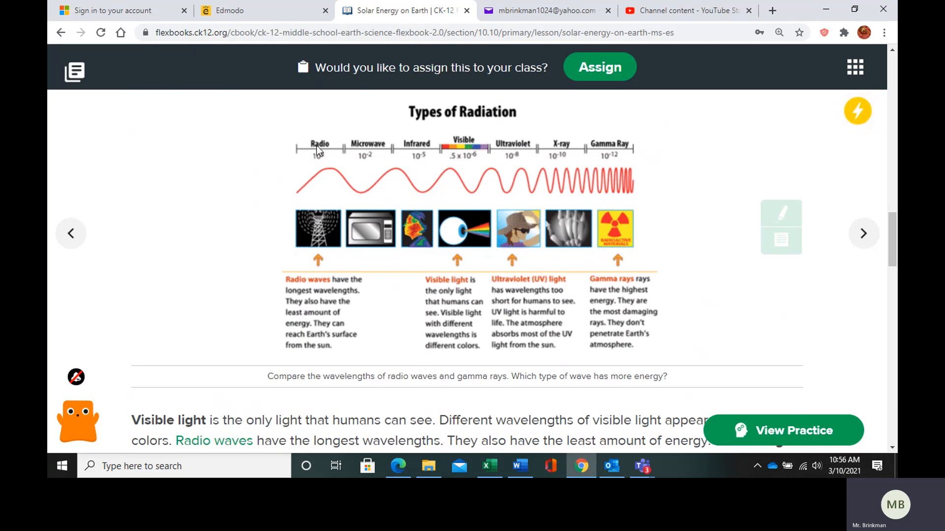
mouse_move(323, 167)
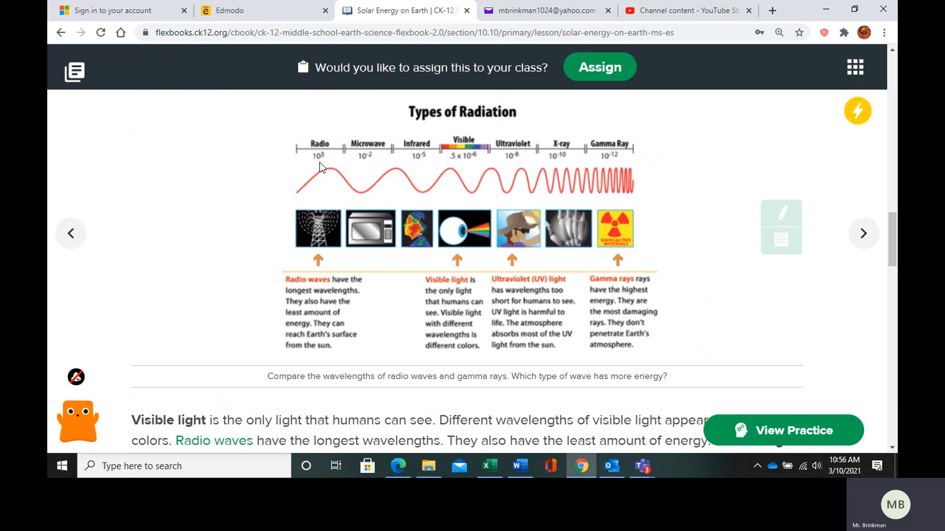
mouse_move(324, 339)
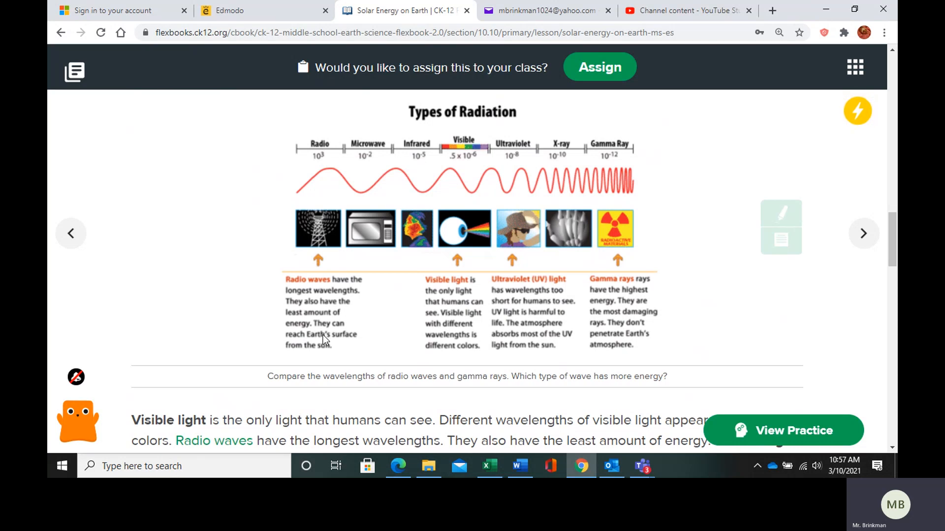
mouse_move(325, 337)
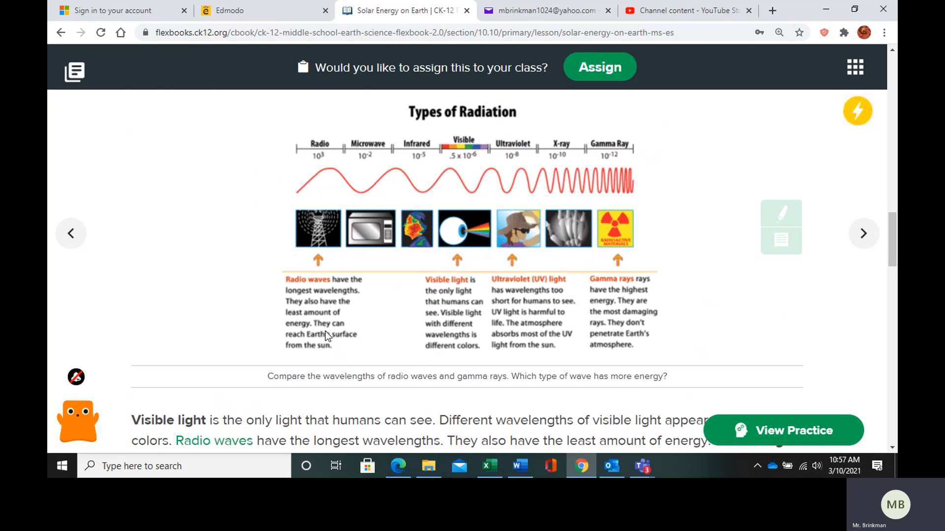
mouse_move(477, 175)
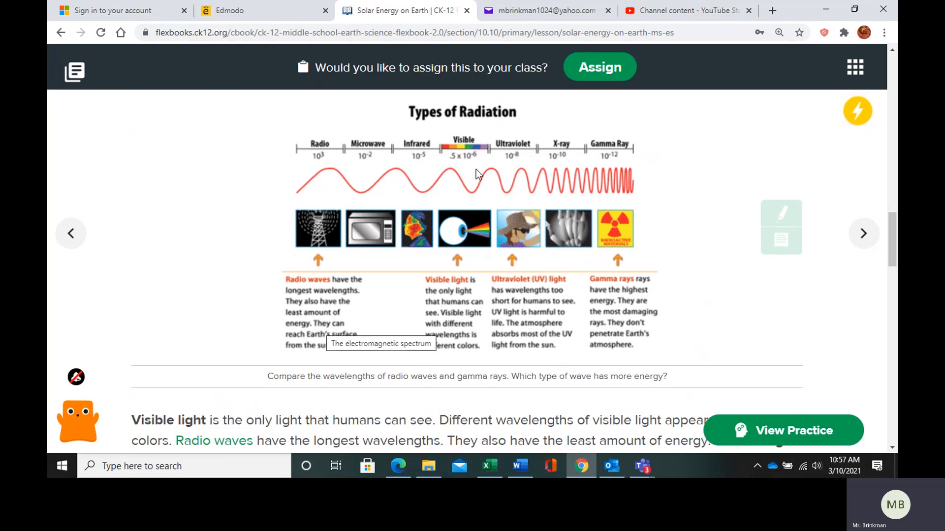
mouse_move(520, 163)
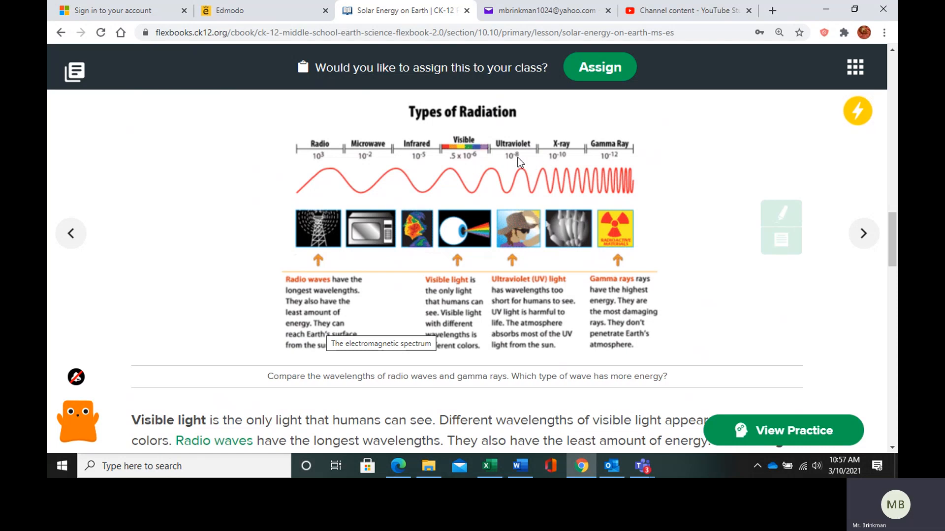
mouse_move(612, 159)
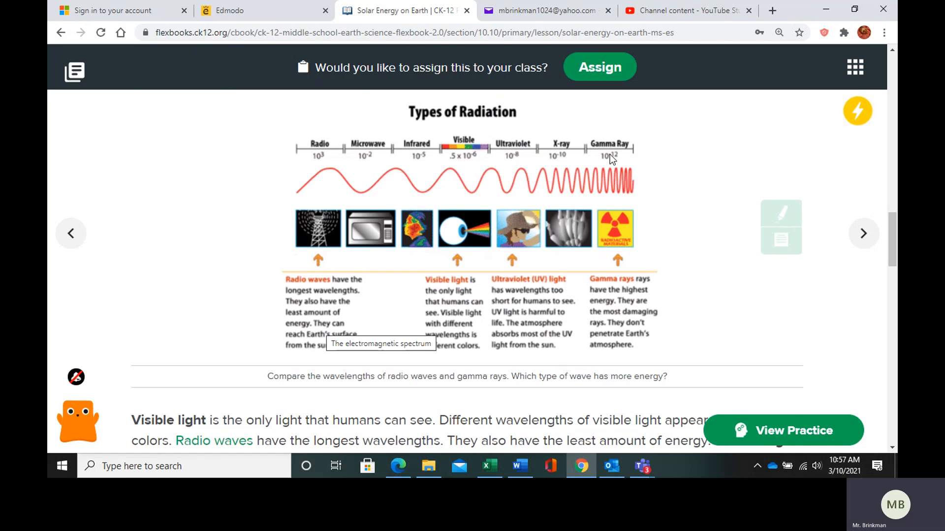
mouse_move(604, 172)
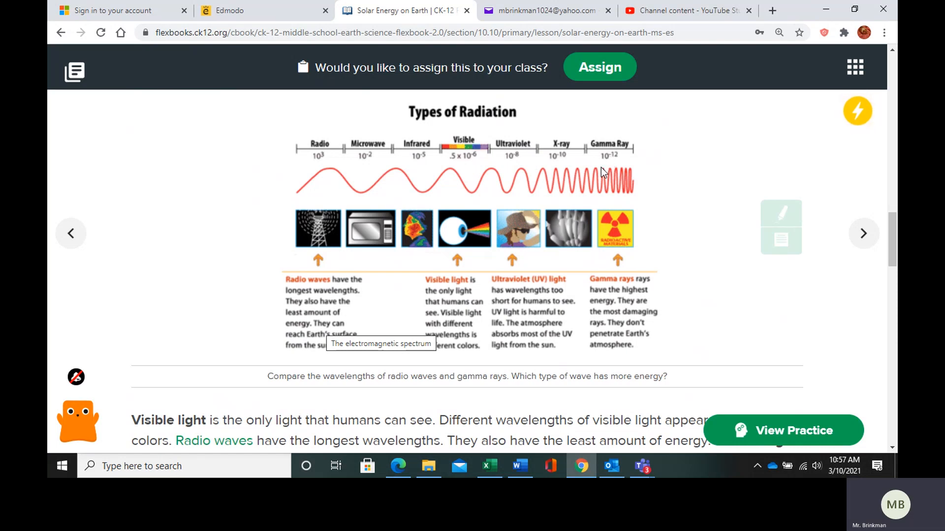
scroll(down, 3)
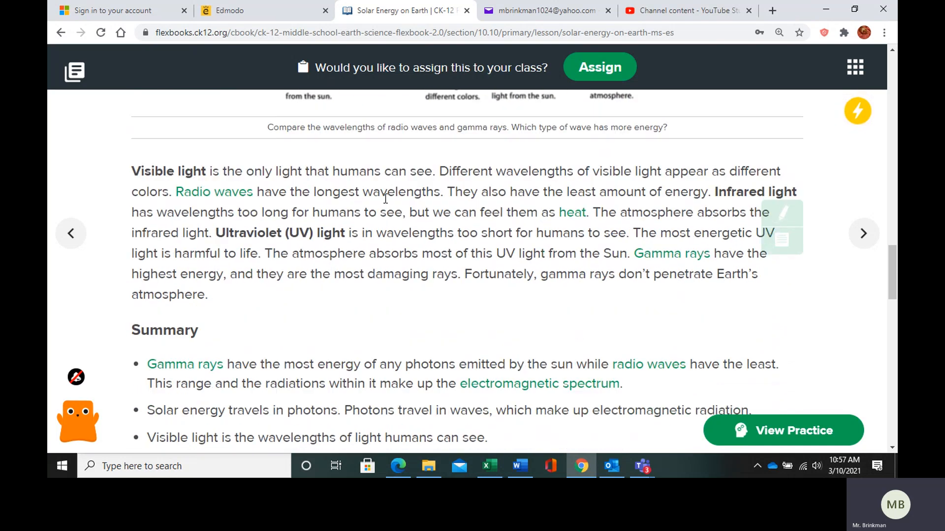
mouse_move(298, 171)
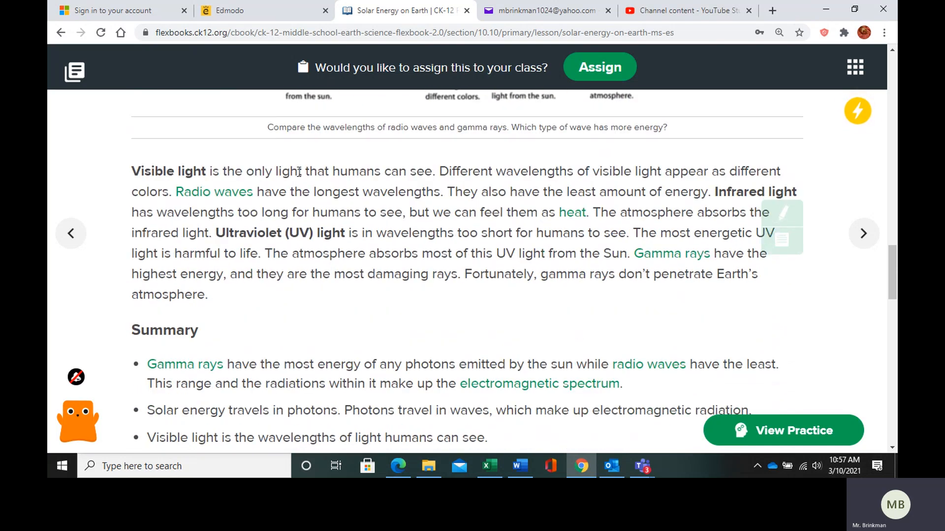
mouse_move(420, 167)
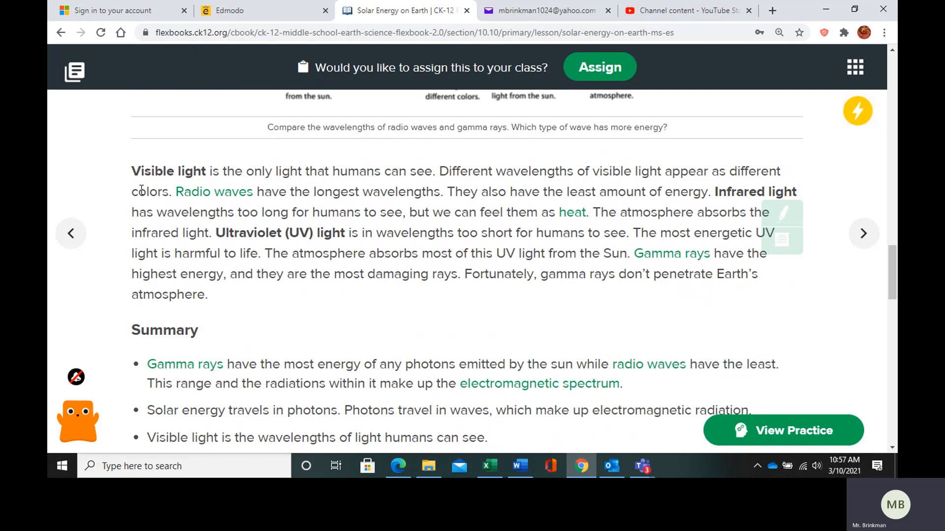
mouse_move(135, 199)
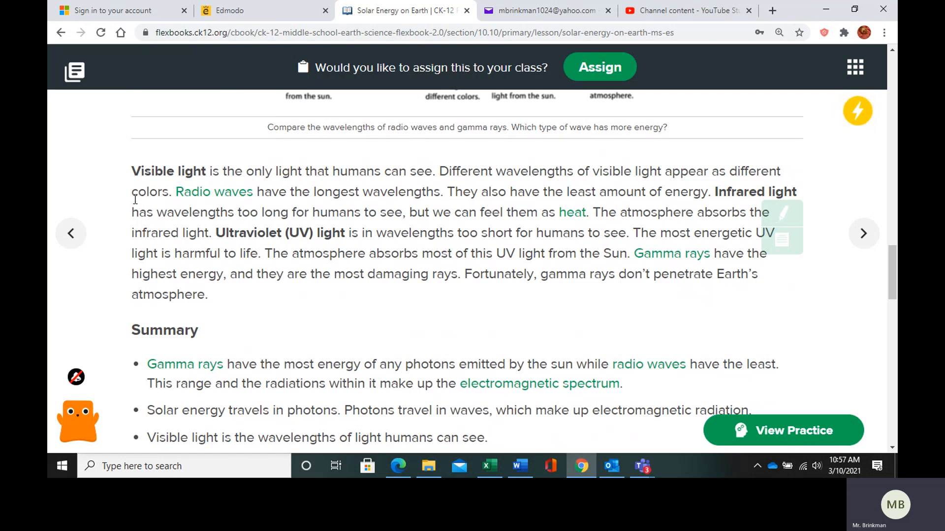
mouse_move(451, 196)
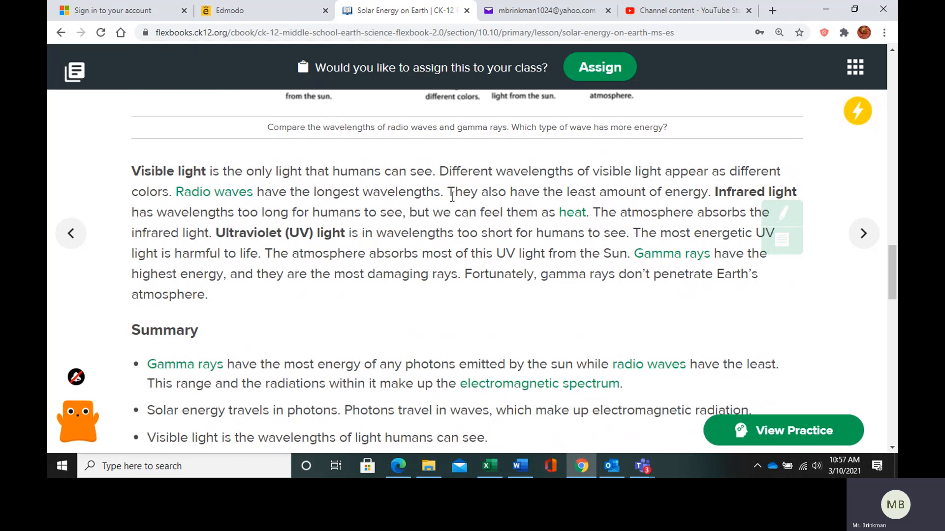
mouse_move(346, 187)
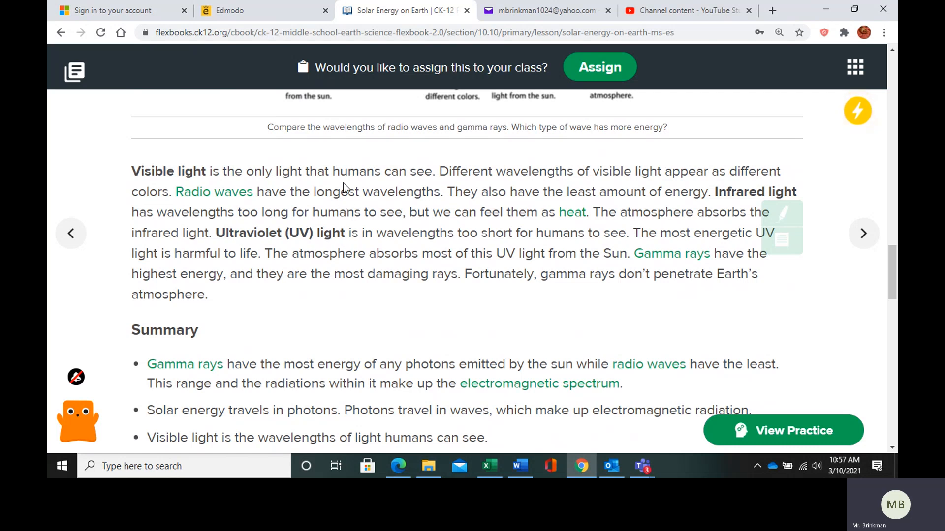
mouse_move(270, 226)
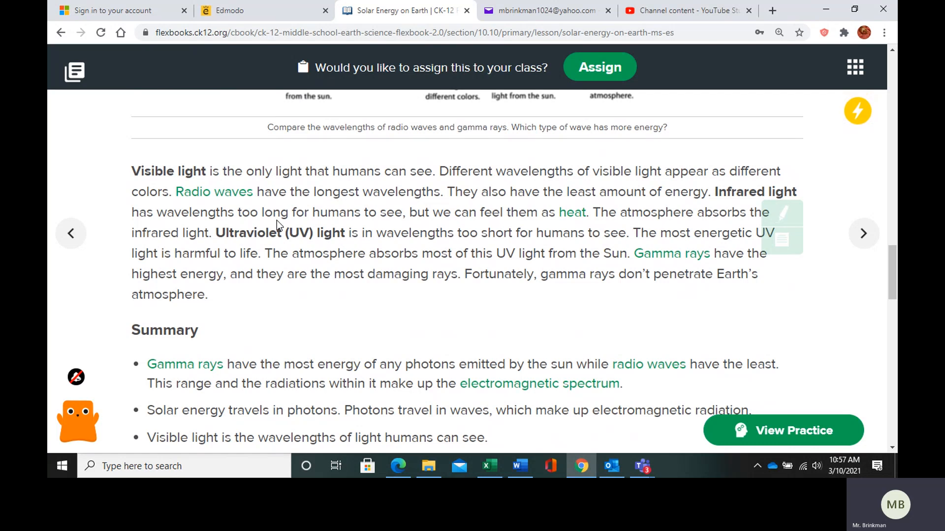
mouse_move(356, 237)
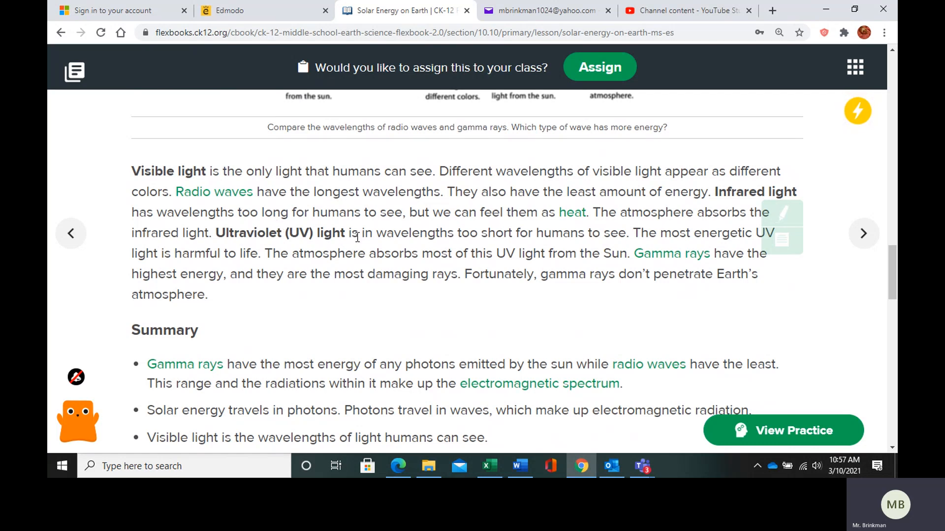
mouse_move(572, 212)
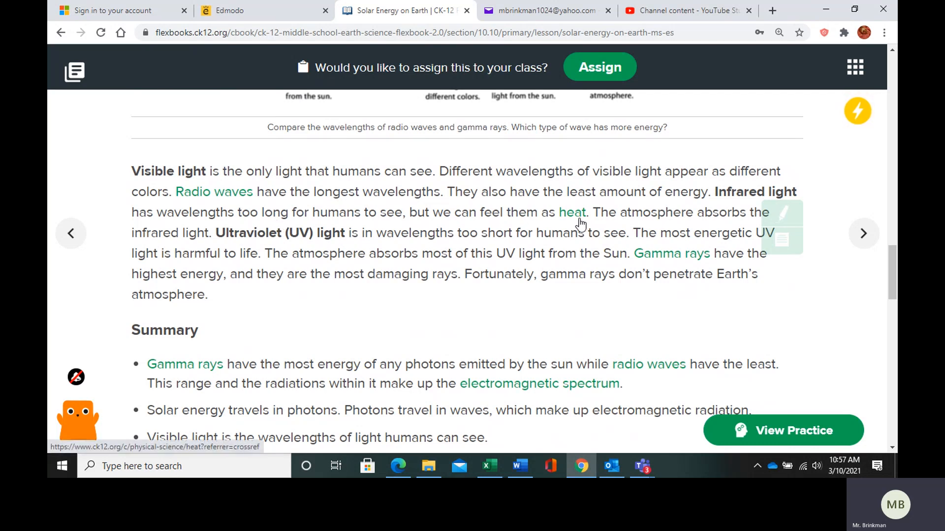
mouse_move(488, 212)
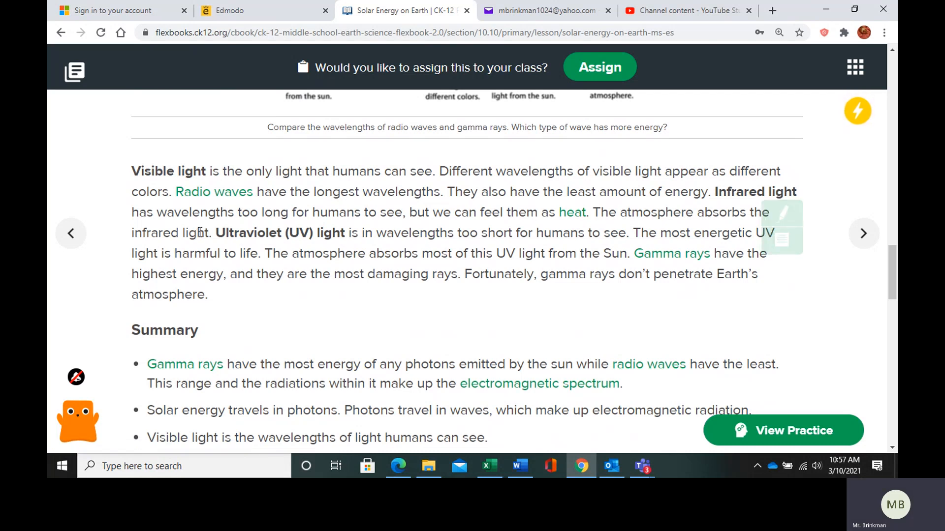
mouse_move(332, 239)
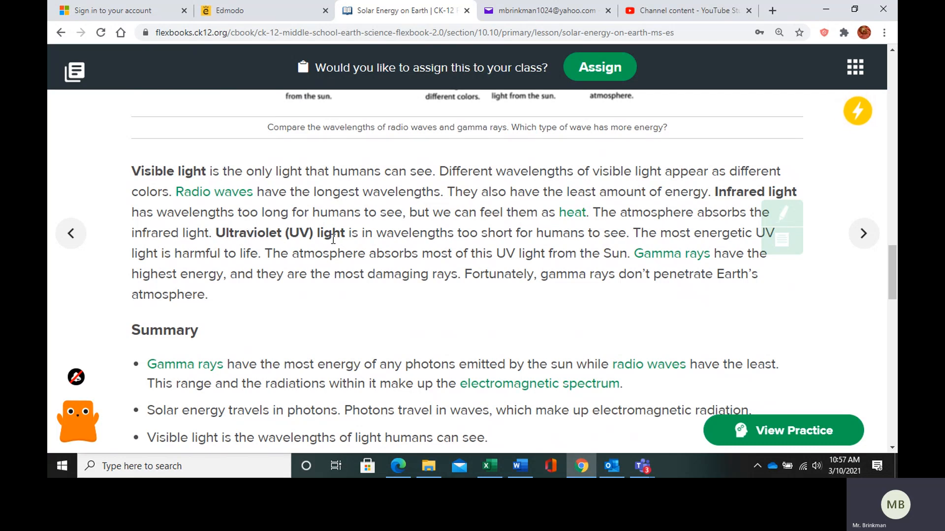
mouse_move(671, 253)
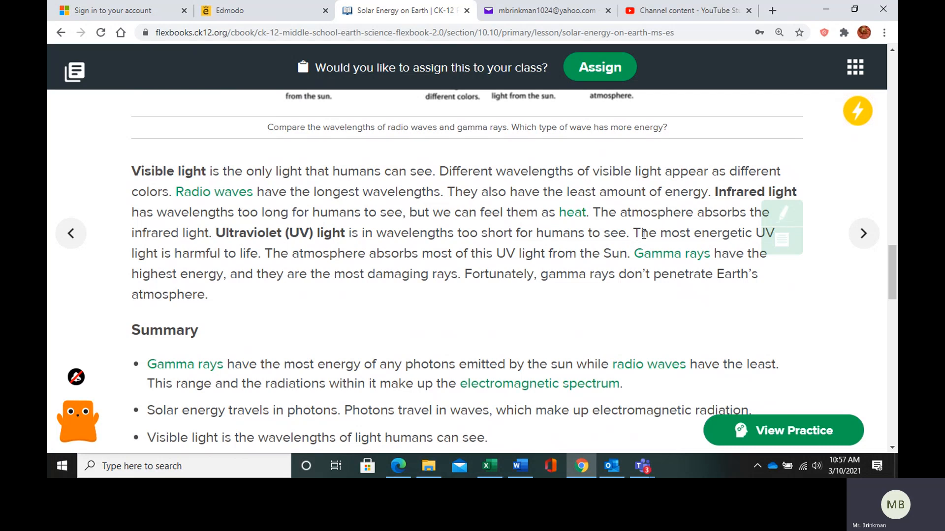
mouse_move(240, 253)
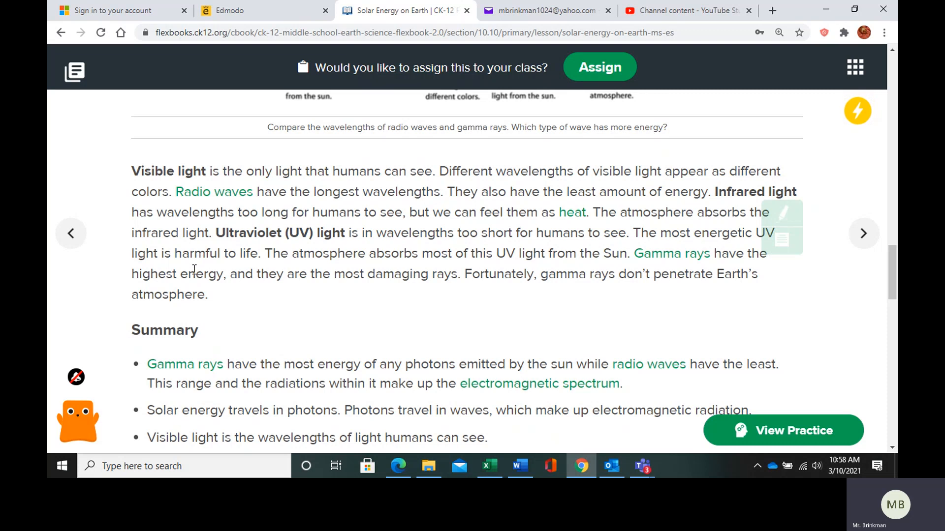
mouse_move(442, 274)
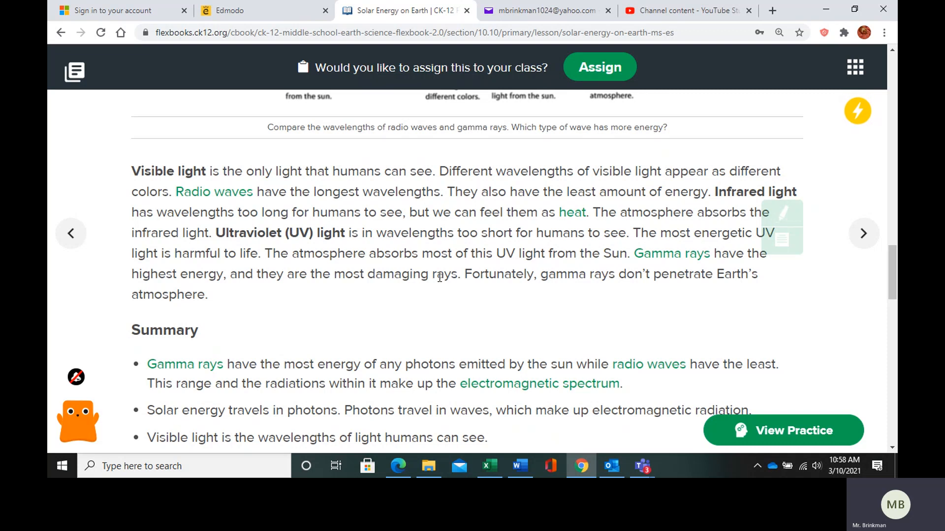
mouse_move(526, 351)
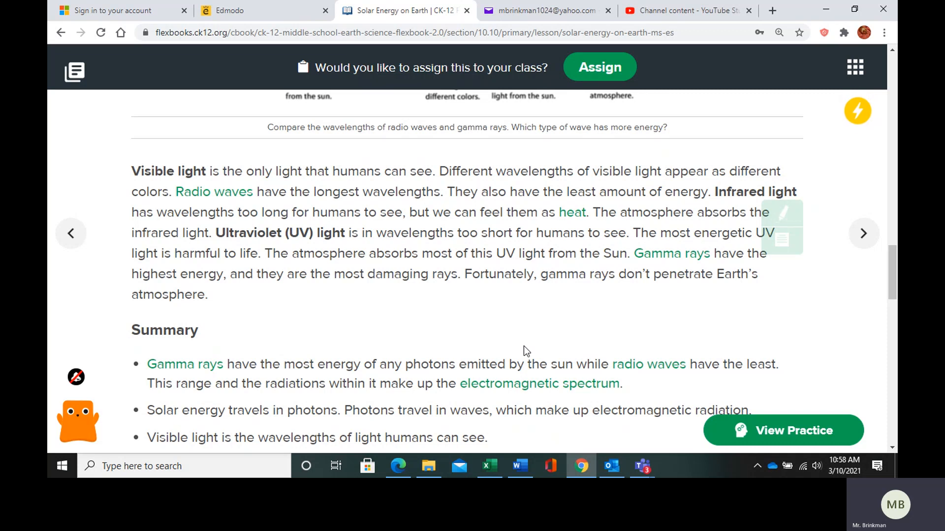
mouse_move(642, 466)
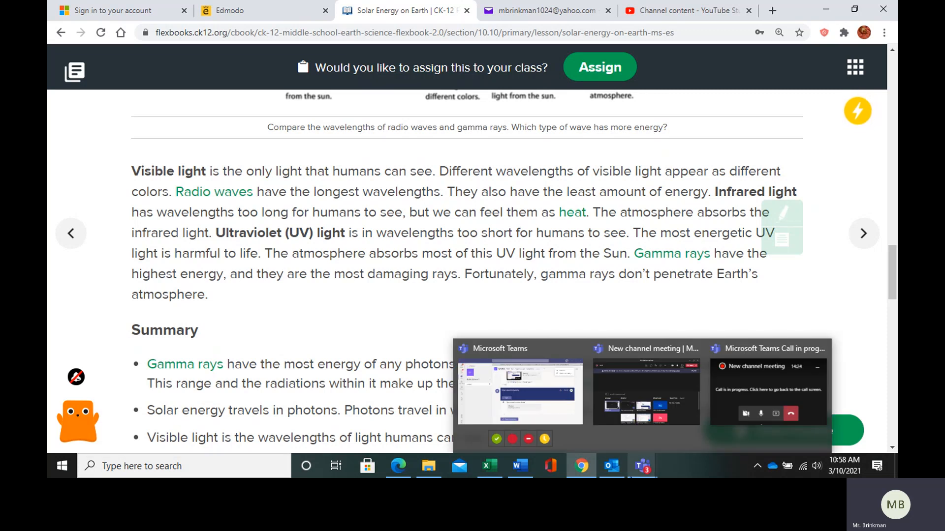
mouse_move(758, 391)
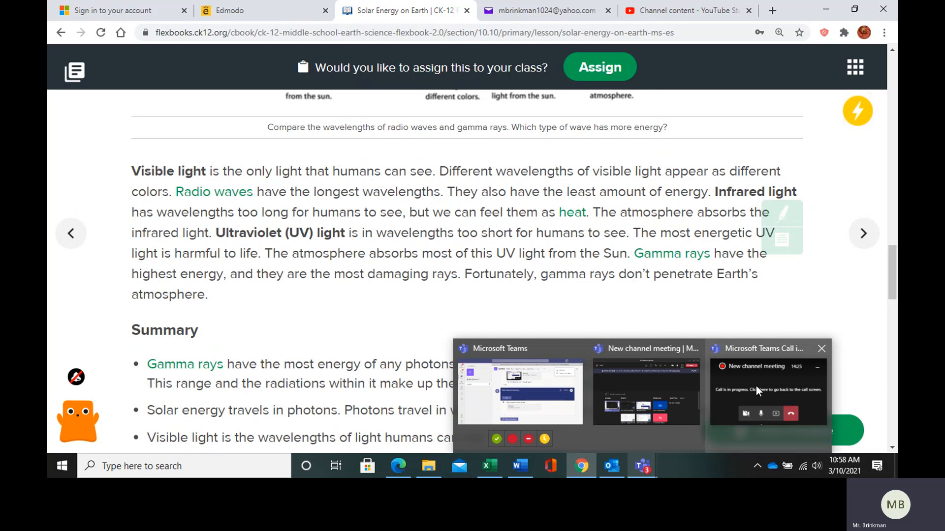